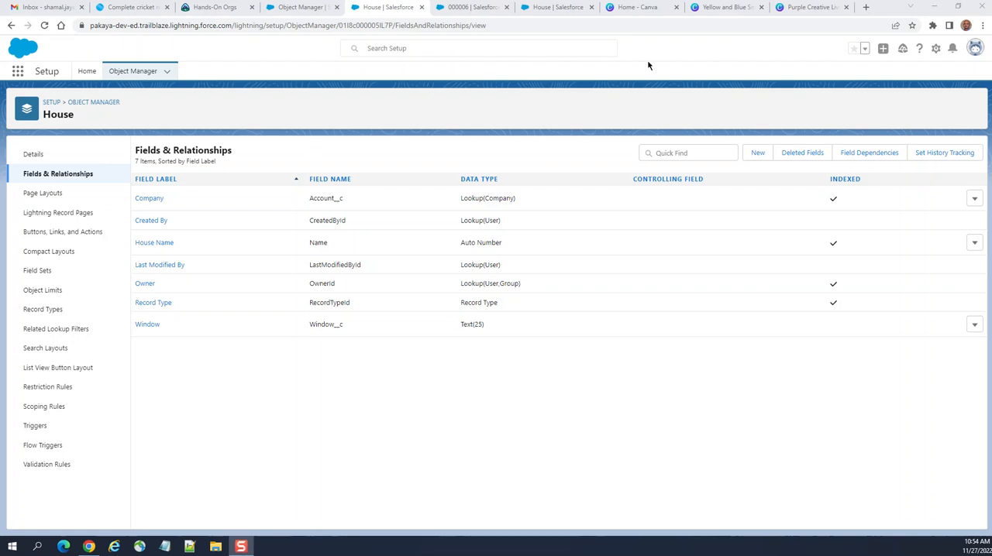
pyautogui.moveTo(375, 105)
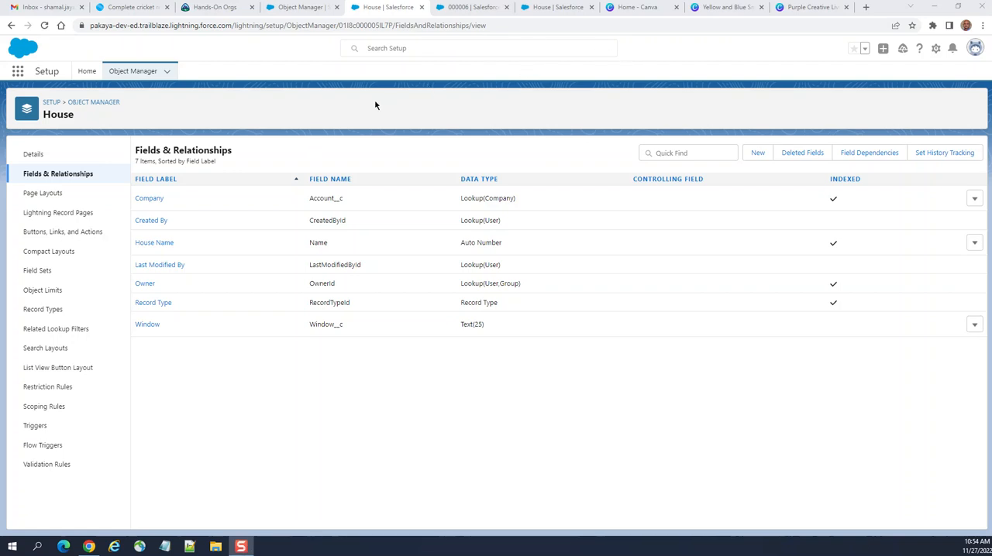
pyautogui.moveTo(384, 101)
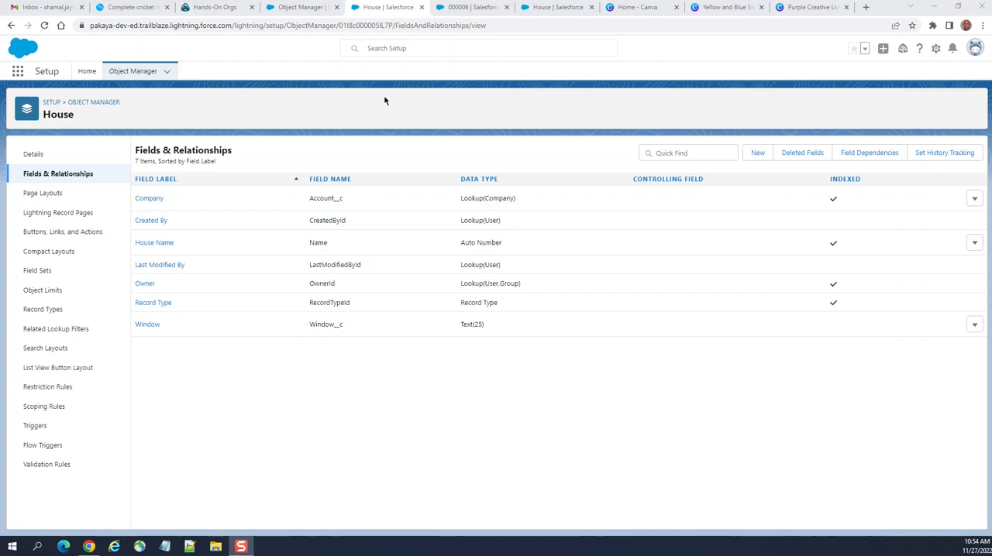
pyautogui.moveTo(133, 71)
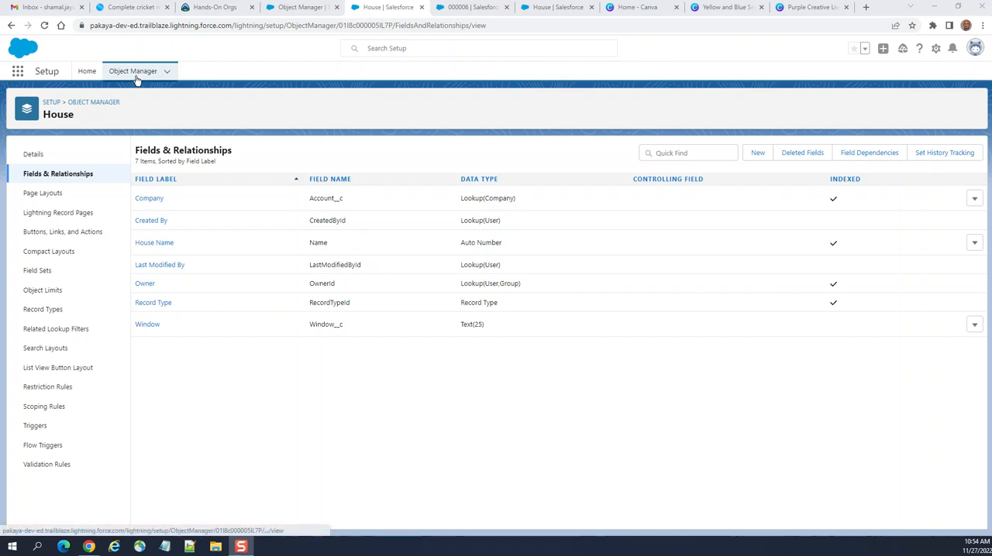
pyautogui.moveTo(75, 180)
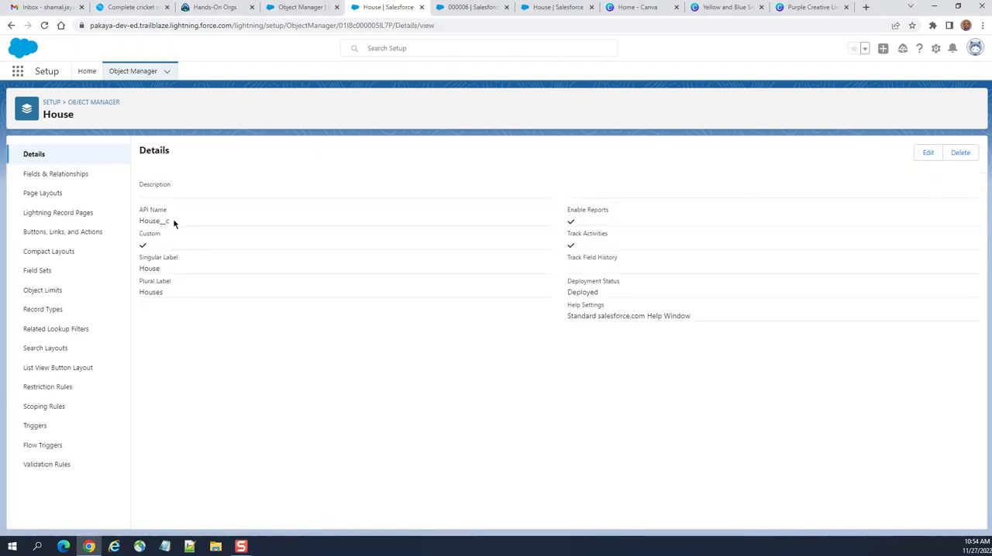
# Step: Show the Flow Triggers list for the House object from its setup sidebar
pyautogui.click(56, 174)
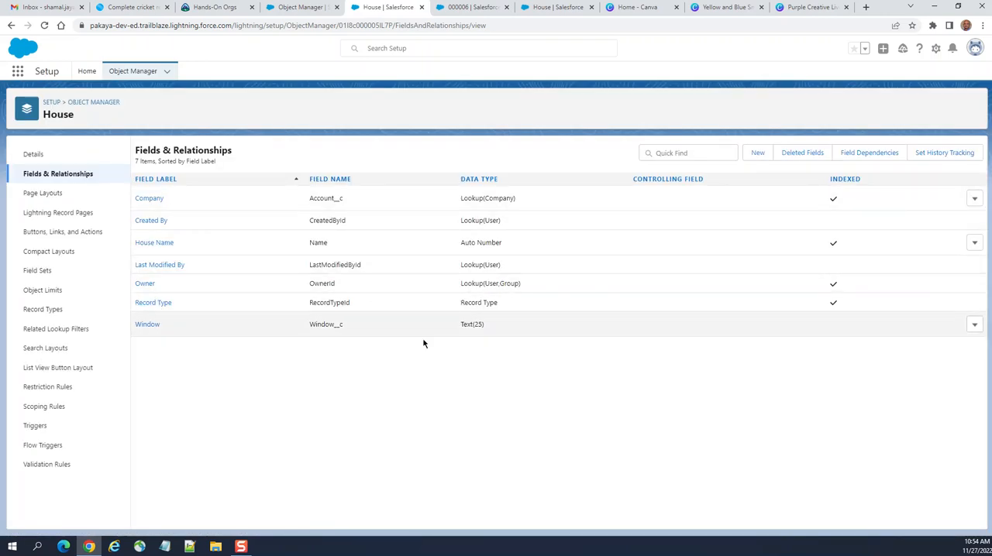
pyautogui.moveTo(424, 302)
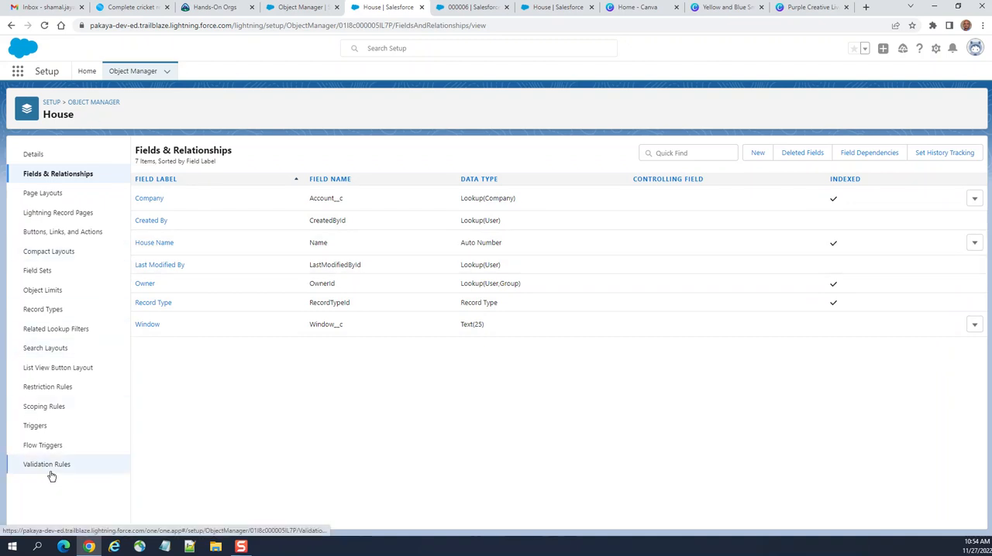
pyautogui.moveTo(43, 445)
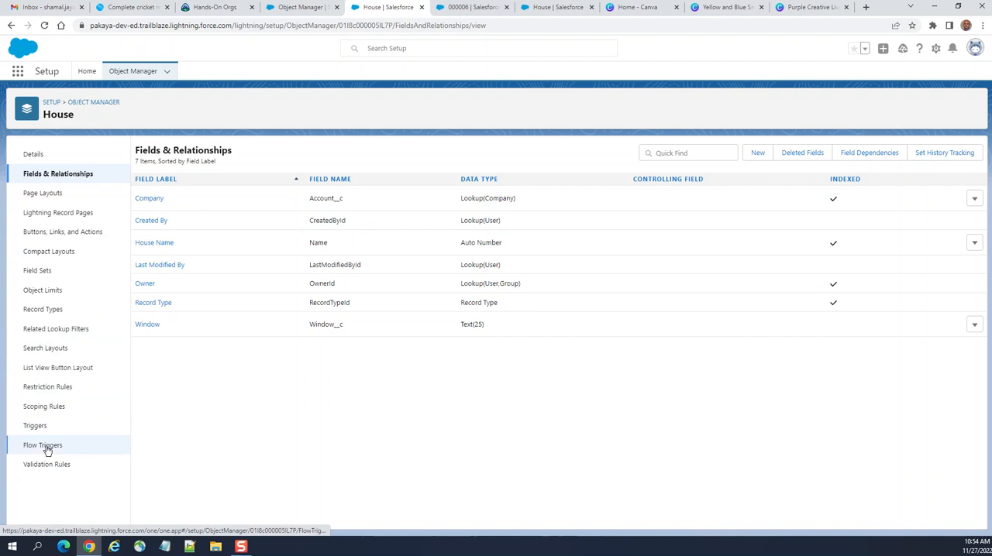
pyautogui.moveTo(75, 425)
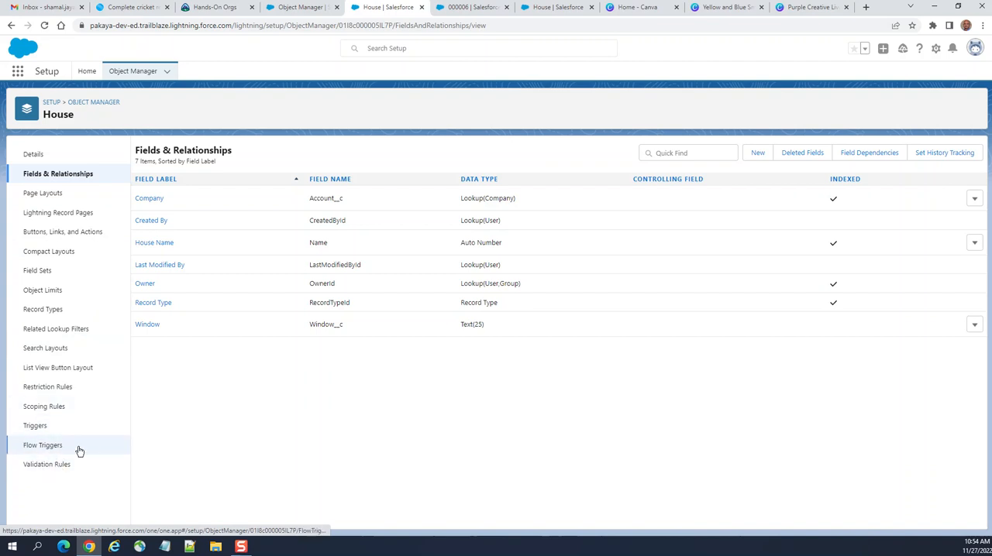
pyautogui.click(43, 445)
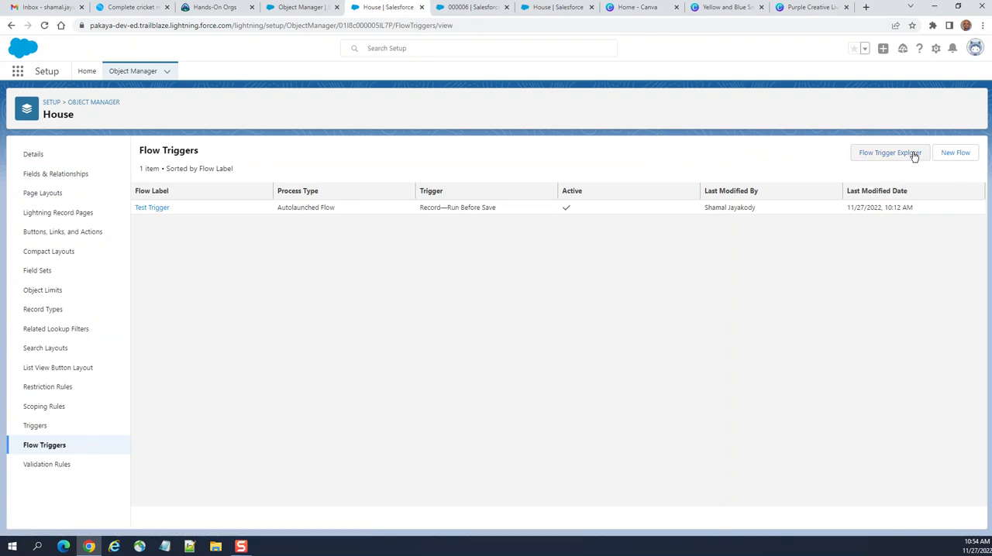
pyautogui.moveTo(860, 160)
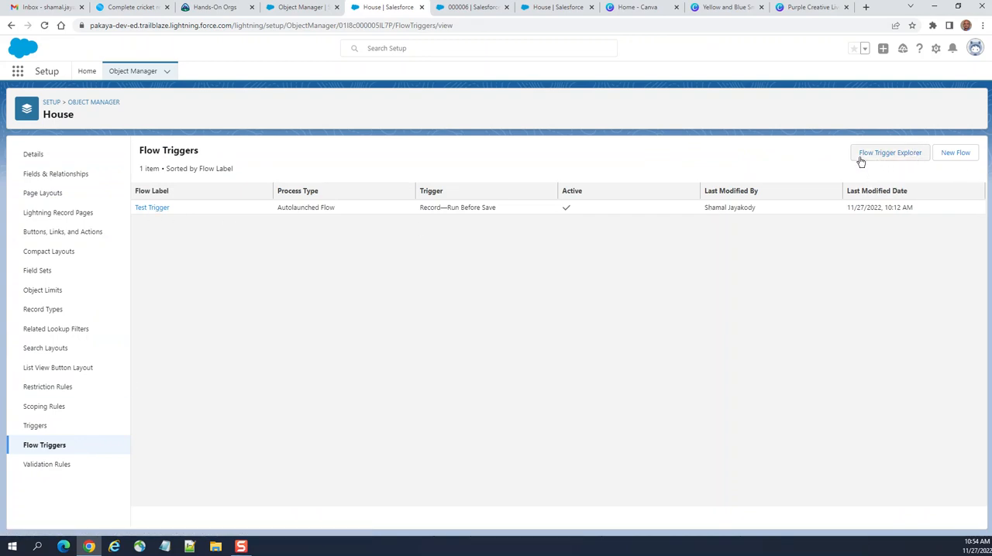
pyautogui.moveTo(900, 160)
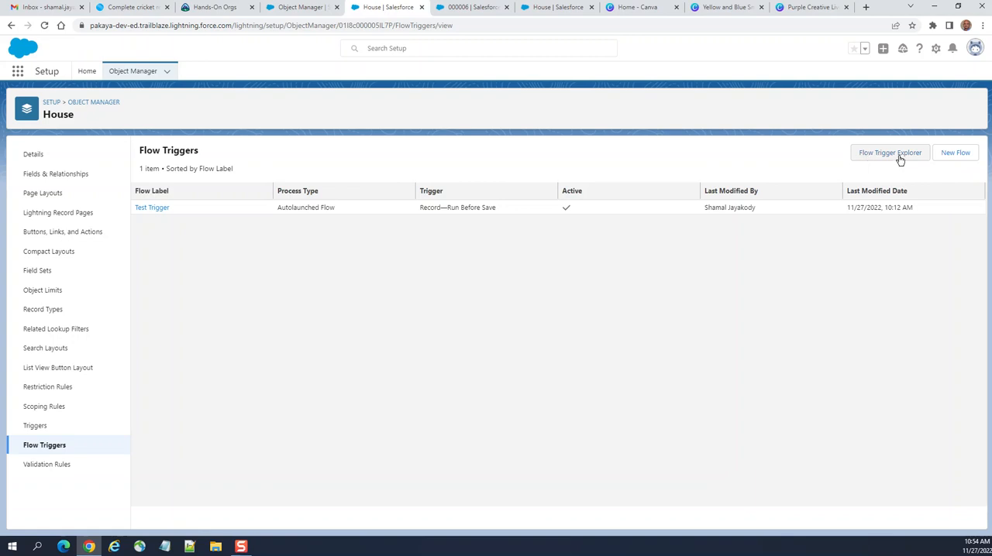
# Step: Launch Flow Trigger Explorer for House record creation, showing Test Trigger V2
pyautogui.click(890, 152)
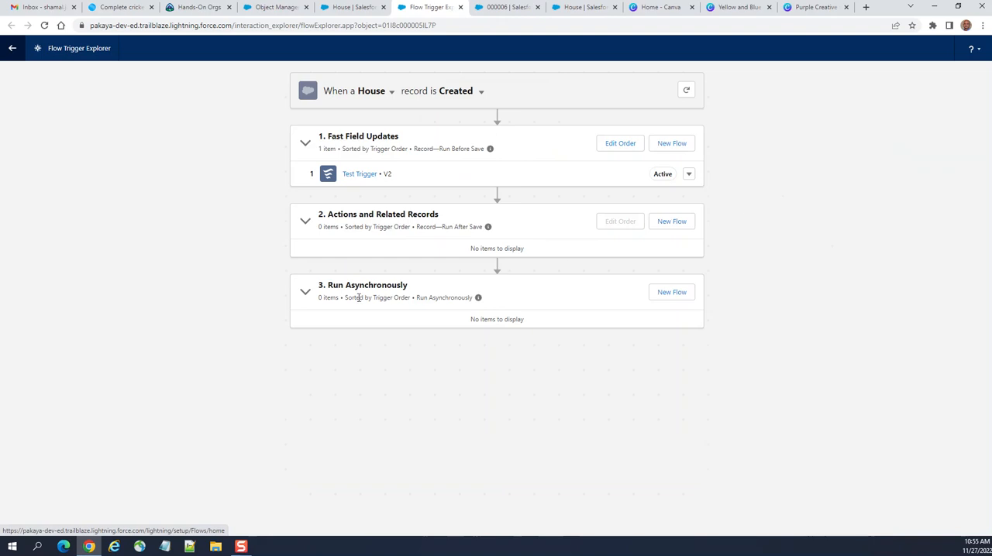
pyautogui.moveTo(338, 288)
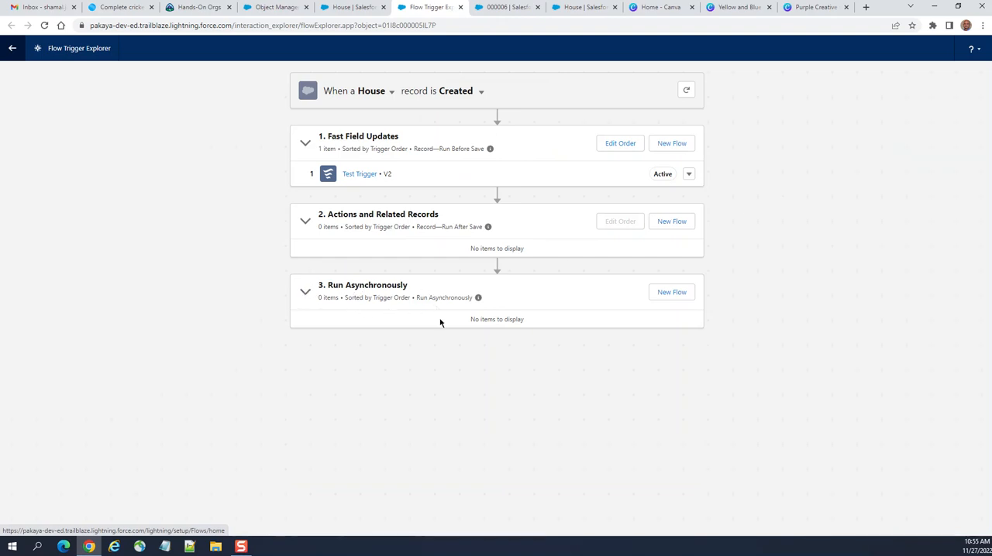
pyautogui.moveTo(515, 298)
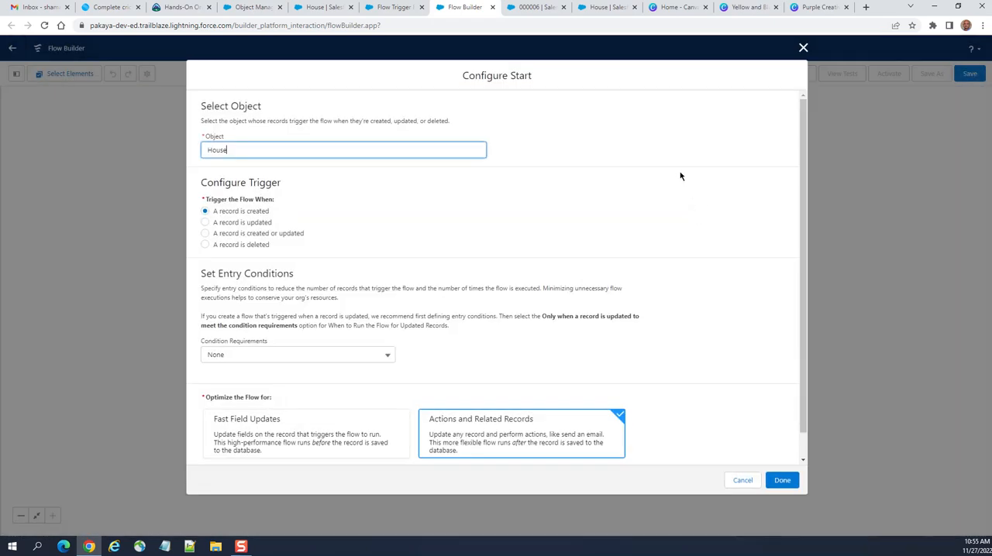
pyautogui.moveTo(685, 169)
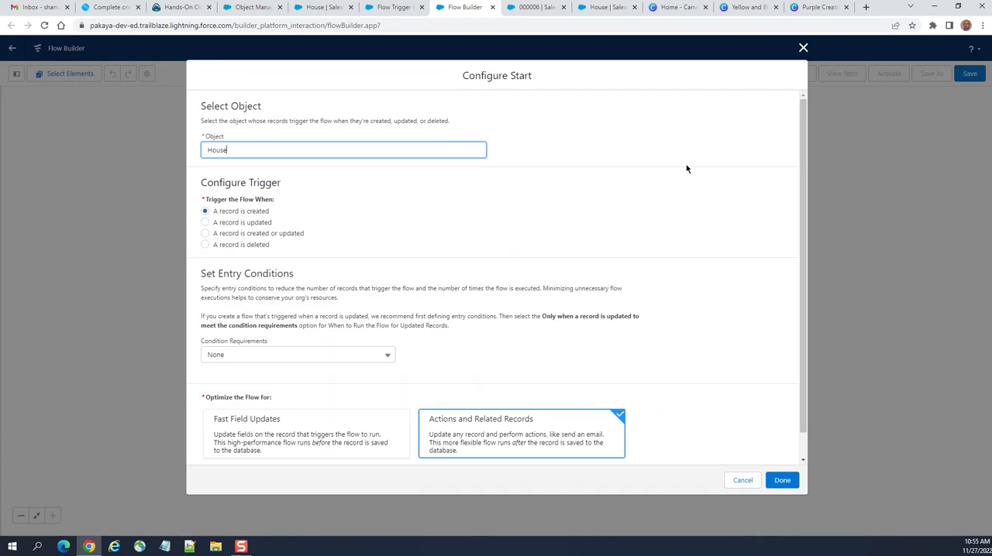
pyautogui.moveTo(269, 265)
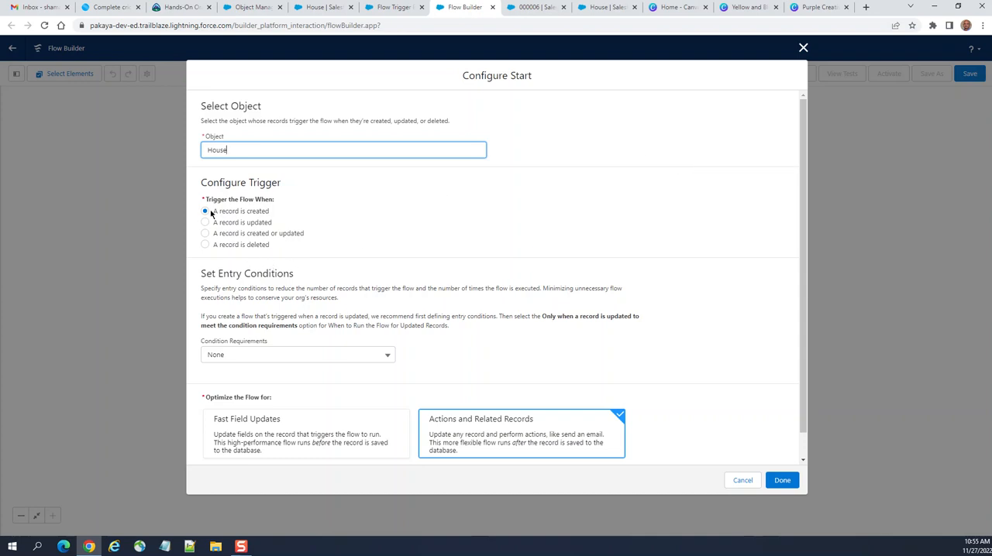
# Step: Scroll the Configure Start panel to review the new House record-created trigger options
pyautogui.scroll(-3)
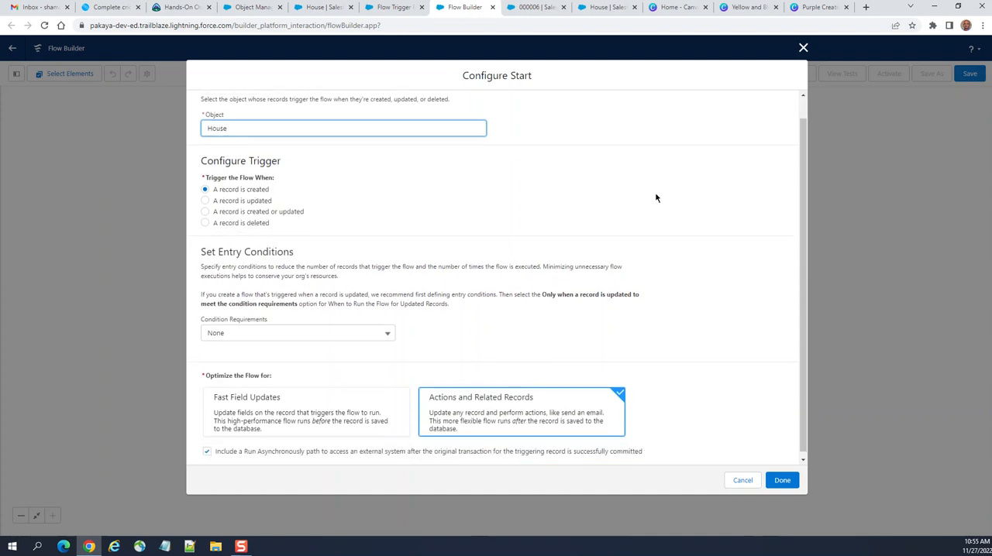
# Step: Require all conditions and add entry condition Window__c Equals Big
pyautogui.click(297, 329)
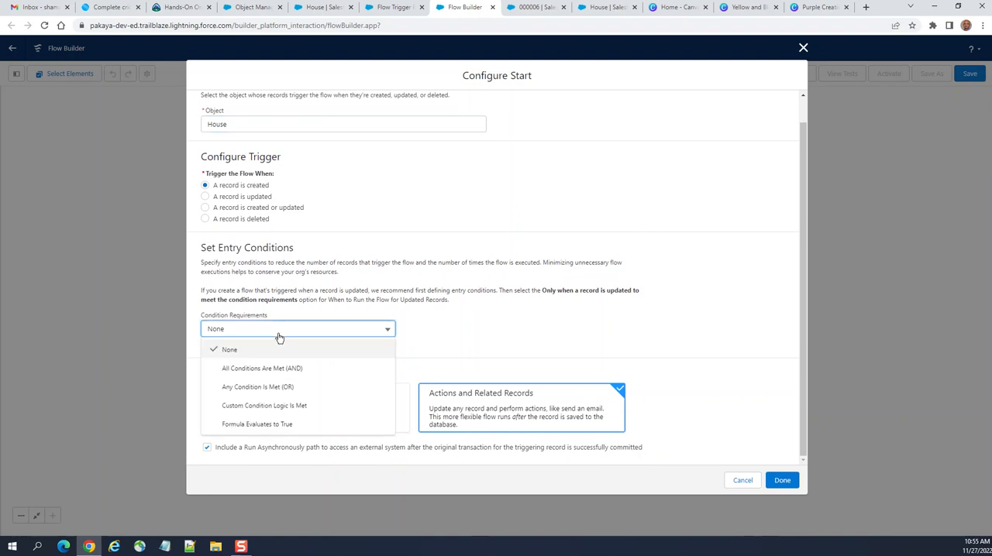
pyautogui.click(260, 369)
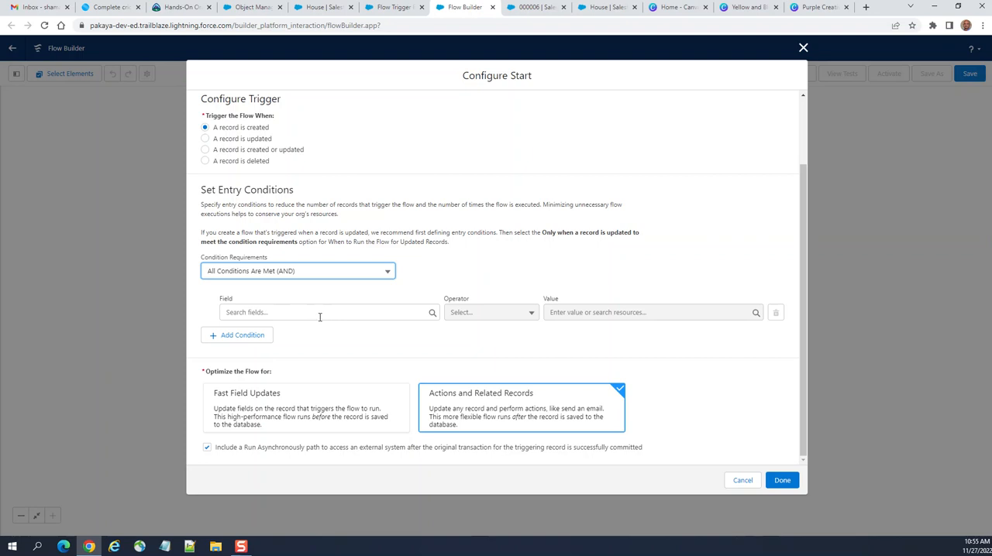
pyautogui.moveTo(208, 203)
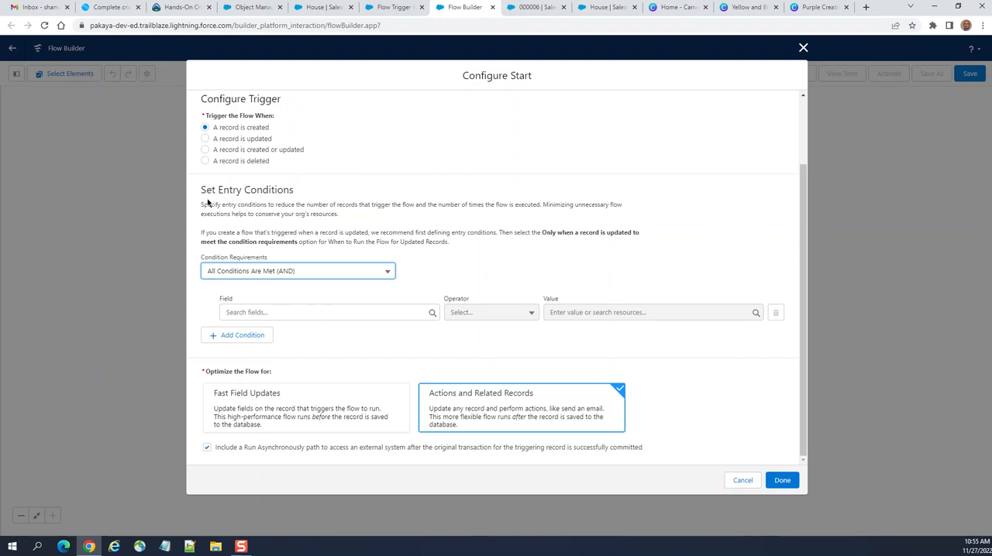
pyautogui.click(324, 312)
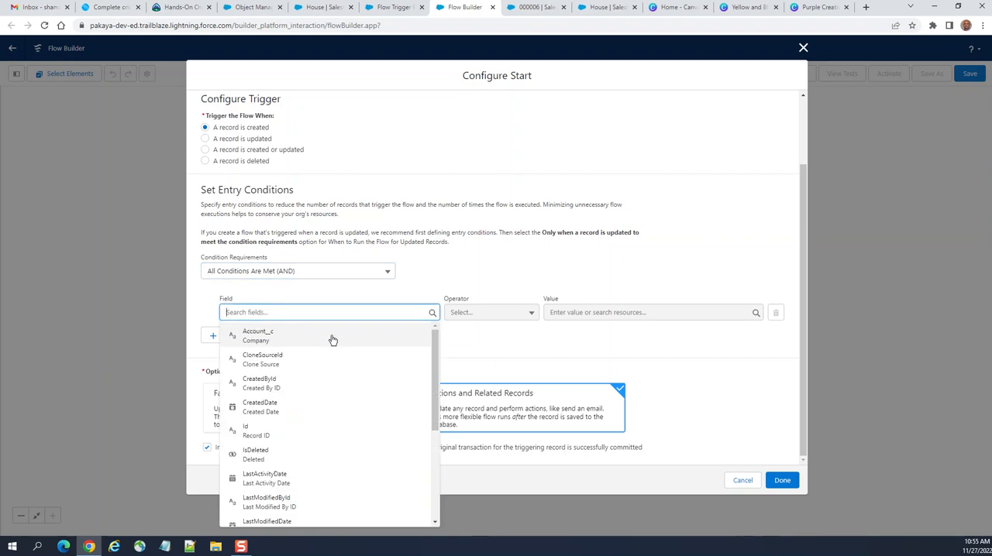
pyautogui.scroll(-3)
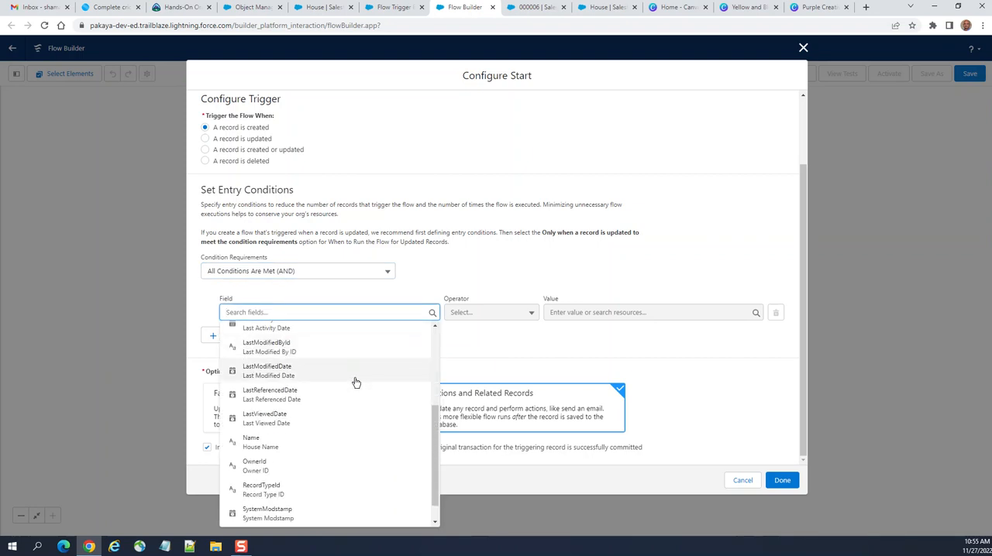
pyautogui.moveTo(336, 415)
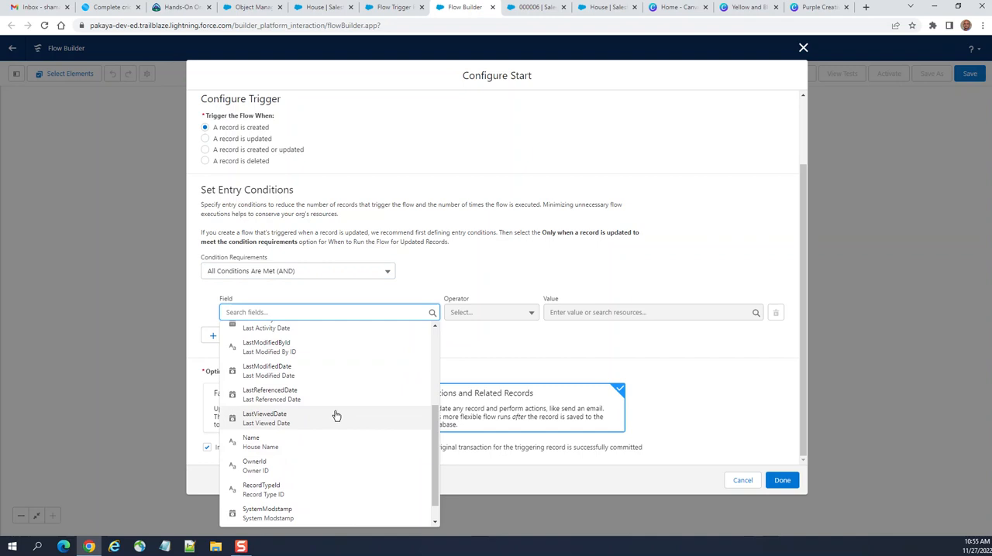
pyautogui.scroll(-3)
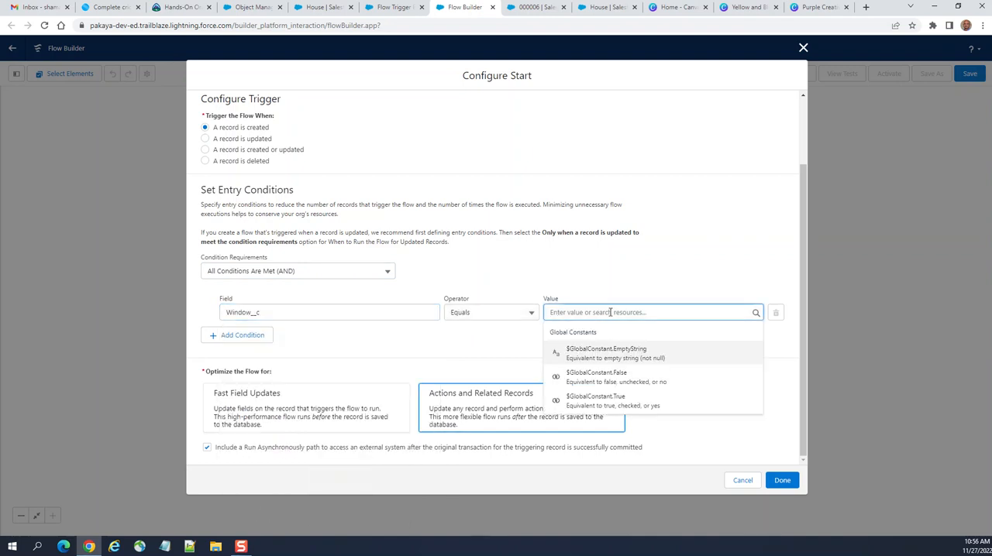
pyautogui.write('S')
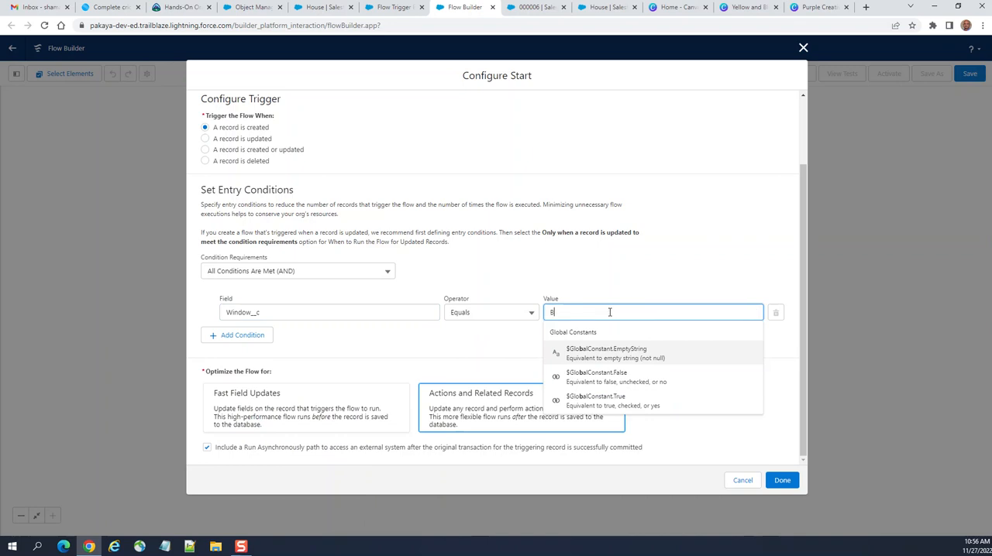
pyautogui.write('Big')
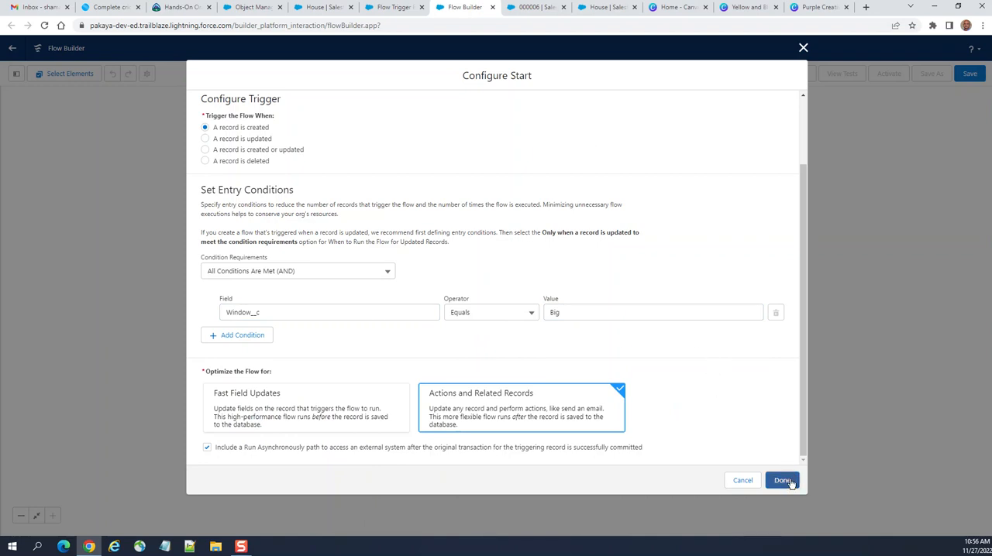
pyautogui.moveTo(456, 403)
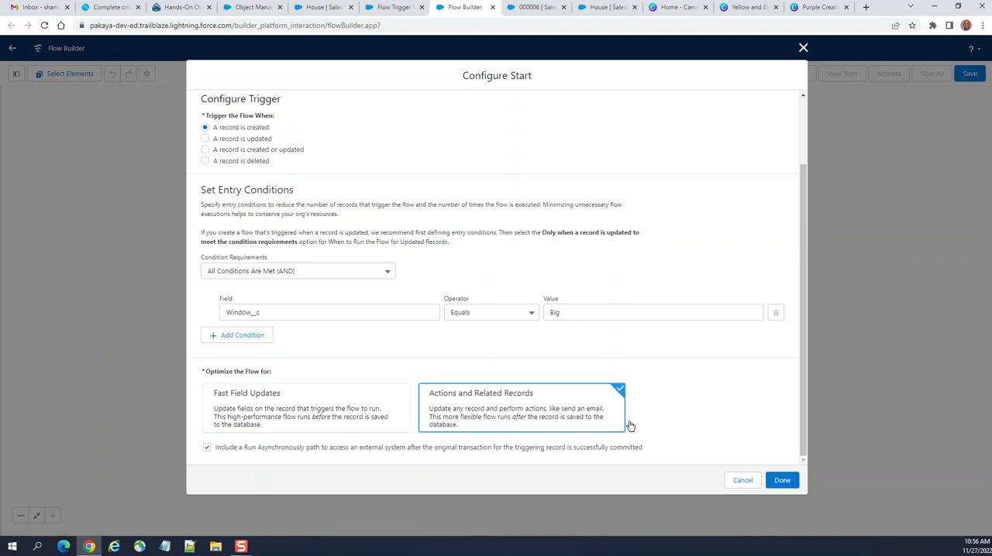
# Step: Apply the start settings and browse Add Element choices on the Run Asynchronously path
pyautogui.click(781, 480)
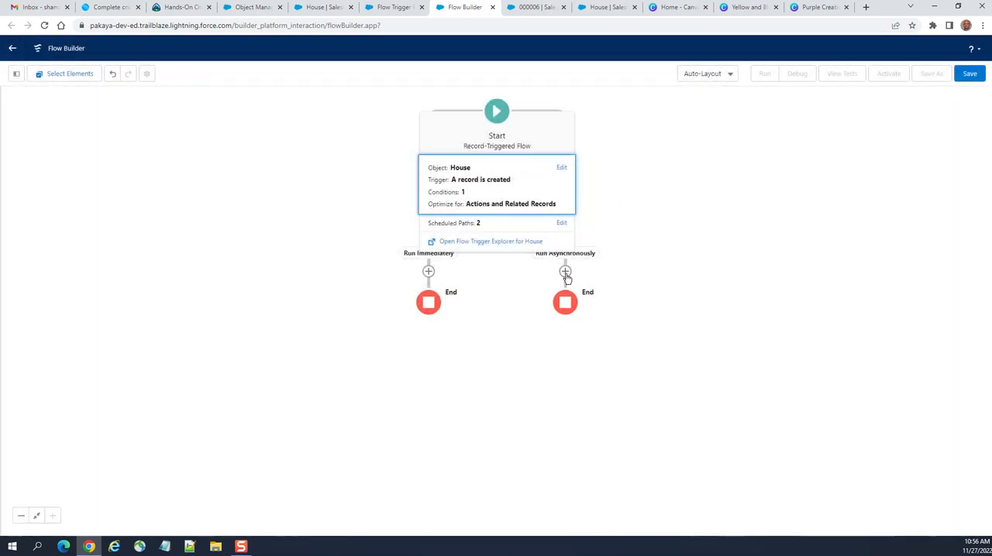
pyautogui.click(564, 271)
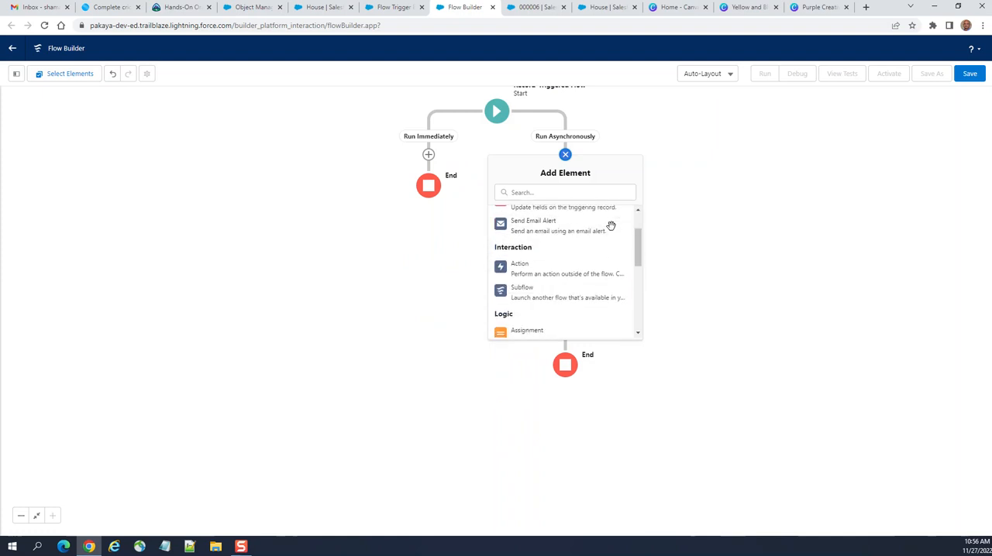
pyautogui.scroll(-3)
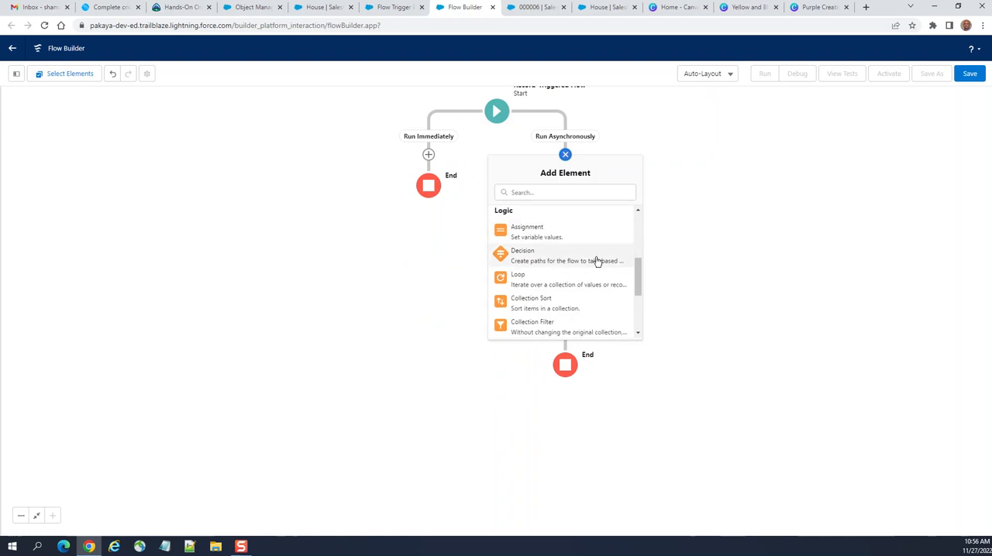
pyautogui.scroll(-3)
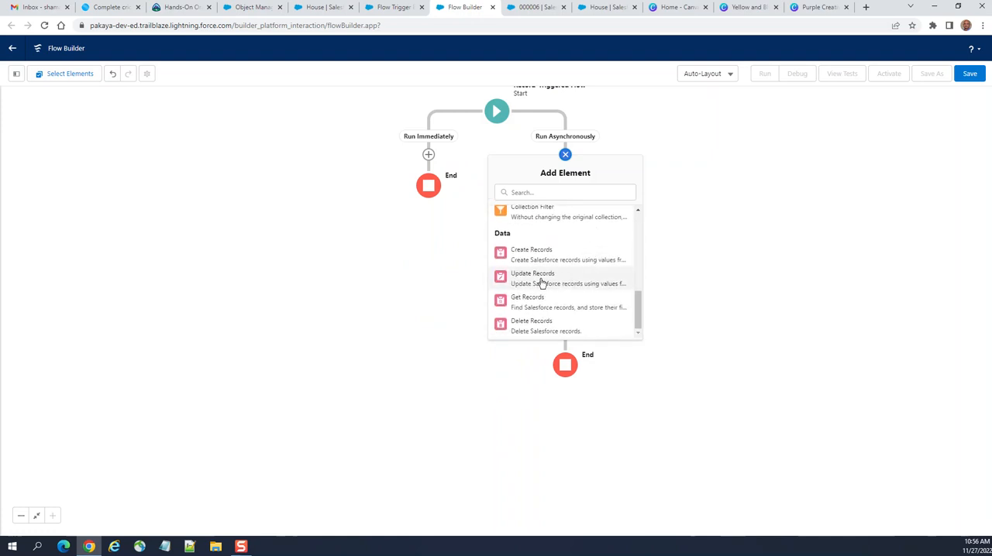
pyautogui.moveTo(533, 279)
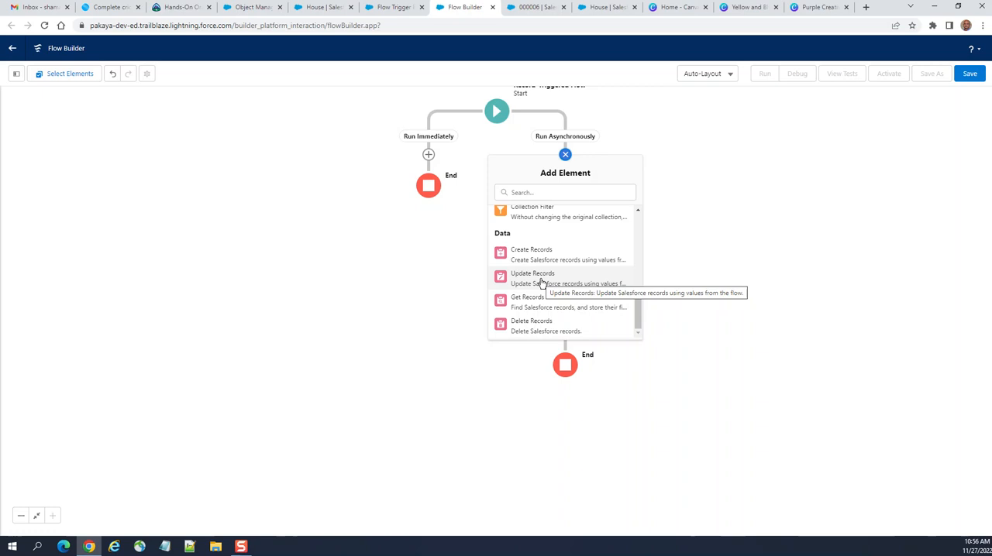
# Step: Add an Update Records element labelled Update1 and try field choices such as Account__c
pyautogui.click(533, 273)
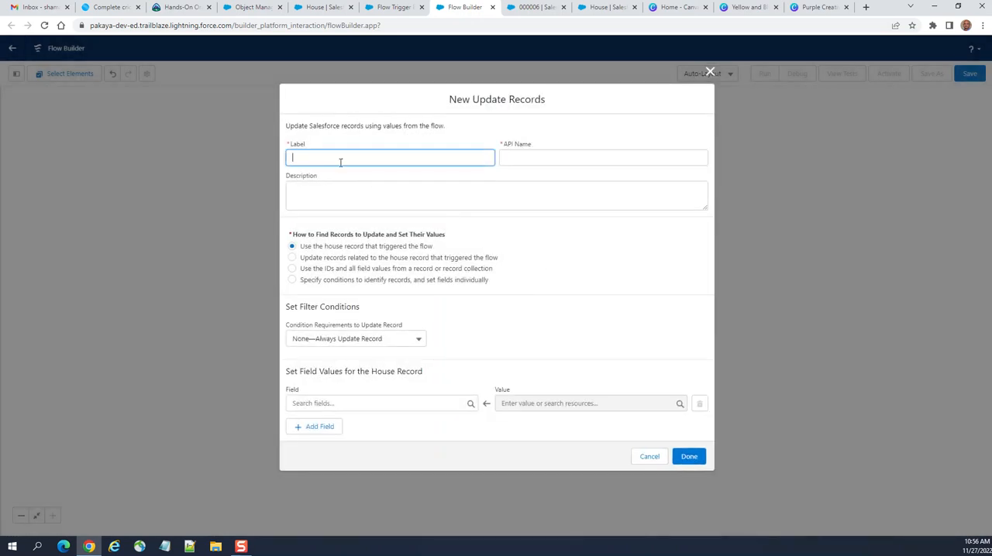
pyautogui.write('Update1')
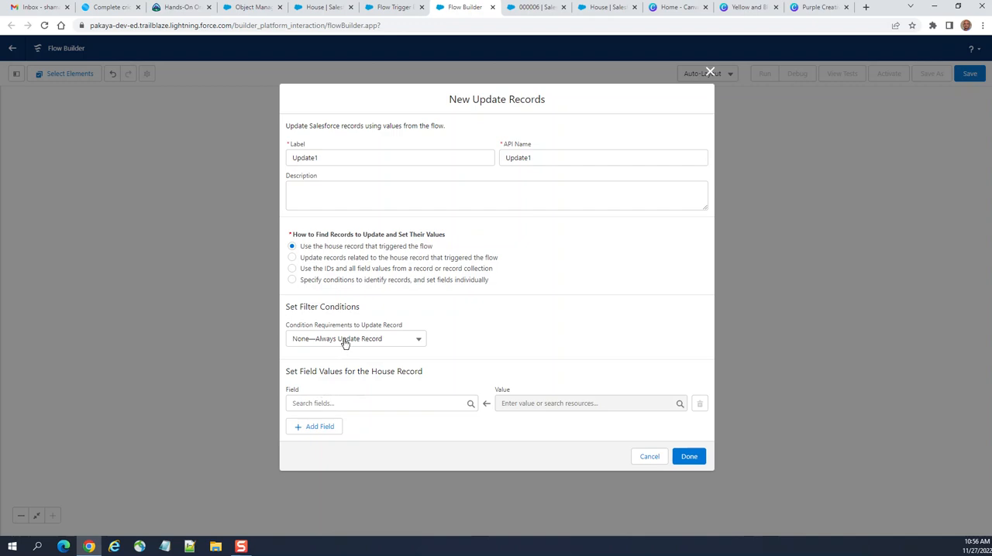
pyautogui.click(355, 338)
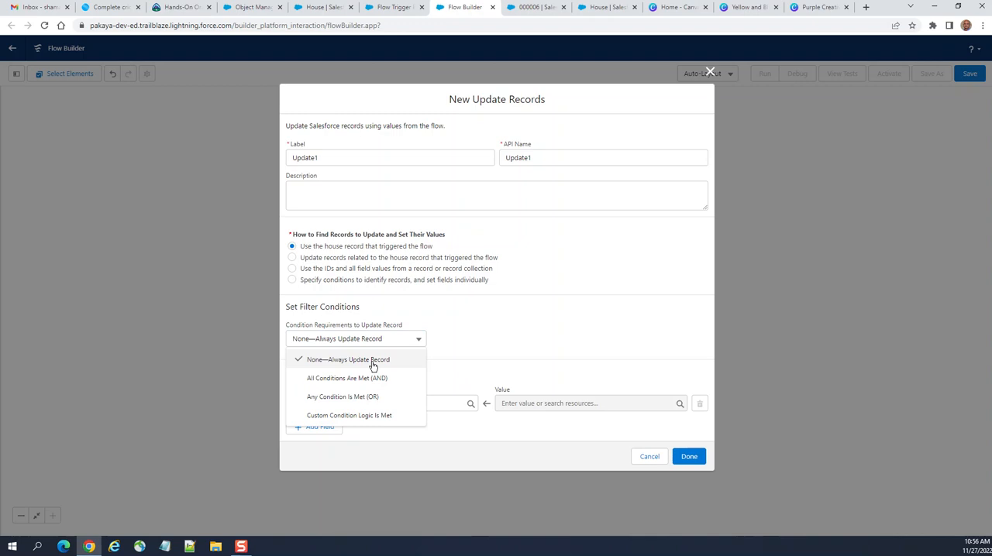
pyautogui.click(380, 403)
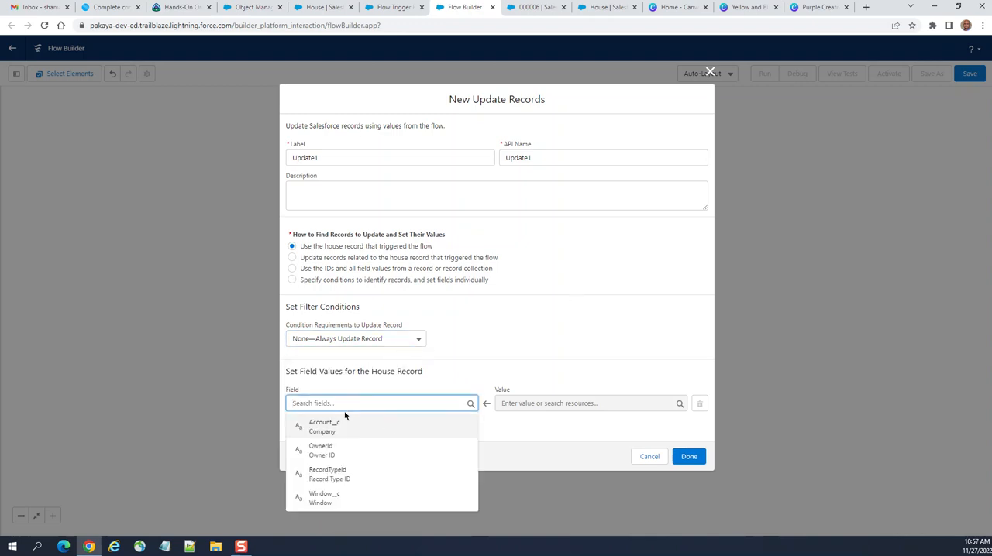
pyautogui.click(323, 425)
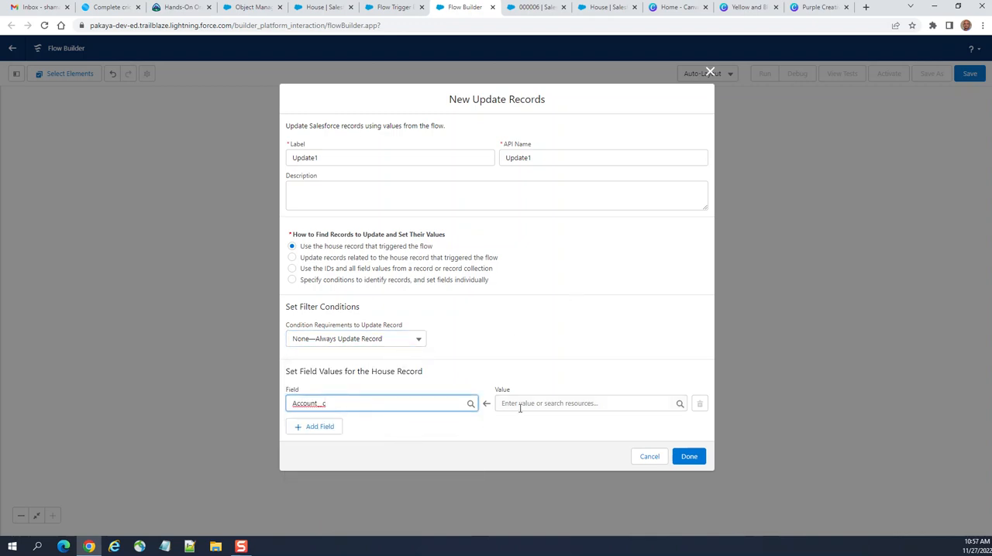
pyautogui.click(589, 403)
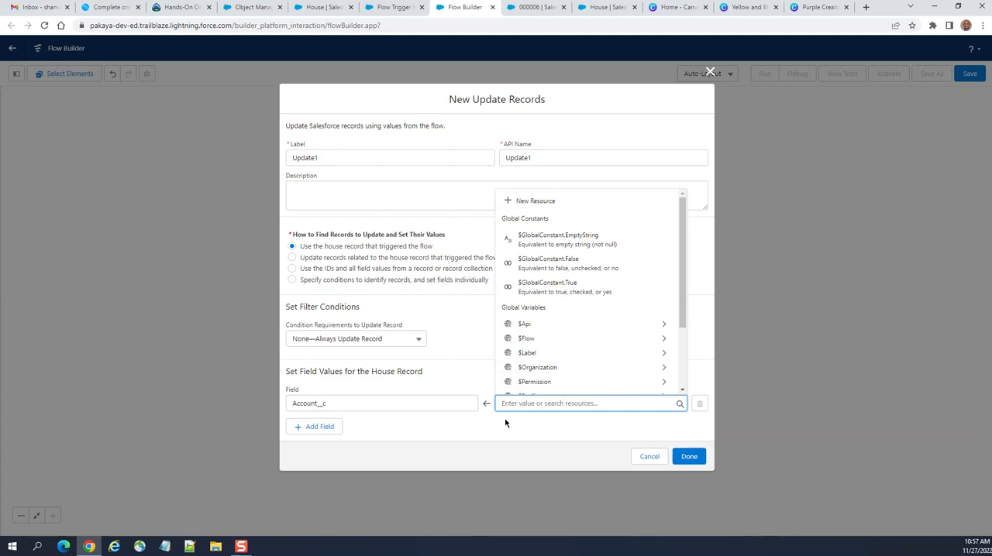
pyautogui.scroll(-3)
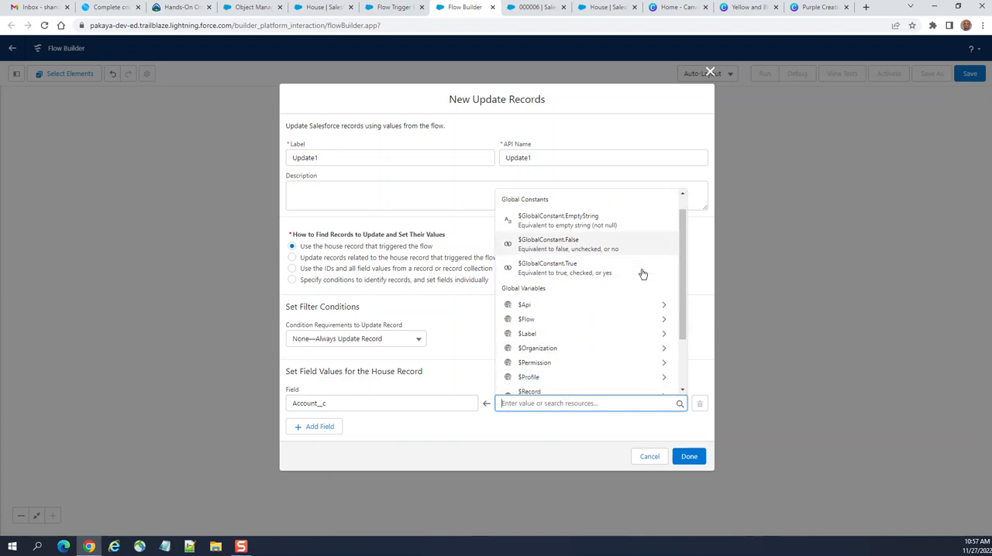
pyautogui.scroll(-3)
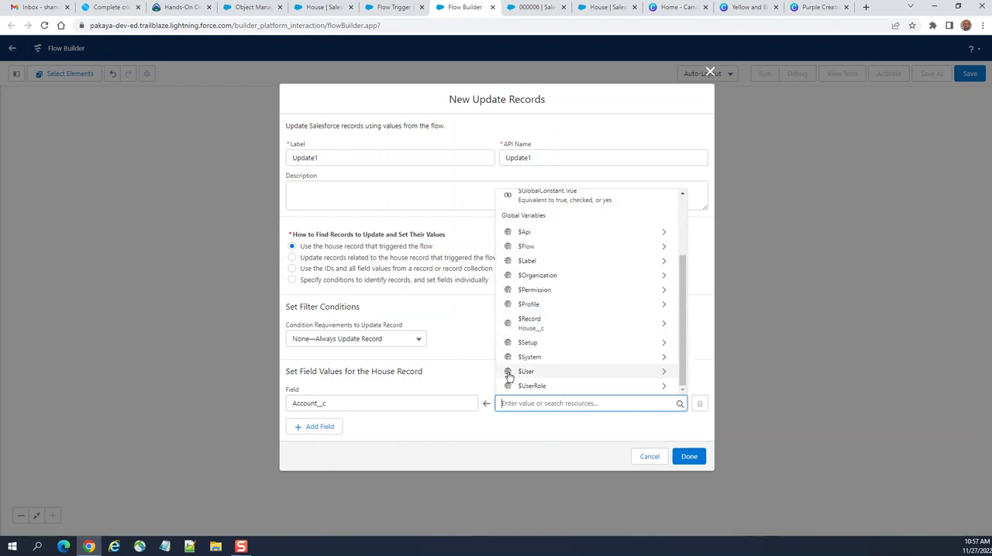
pyautogui.click(381, 403)
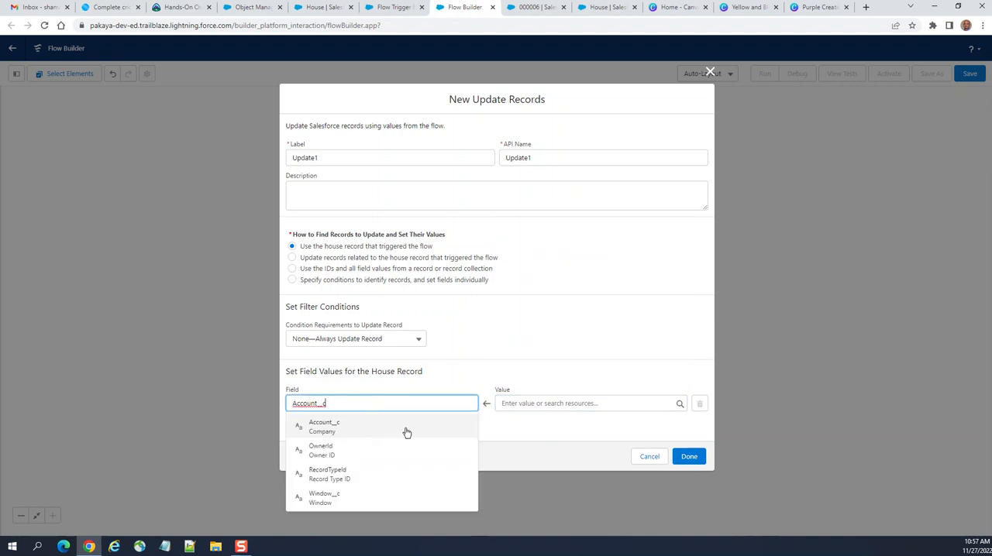
pyautogui.moveTo(391, 428)
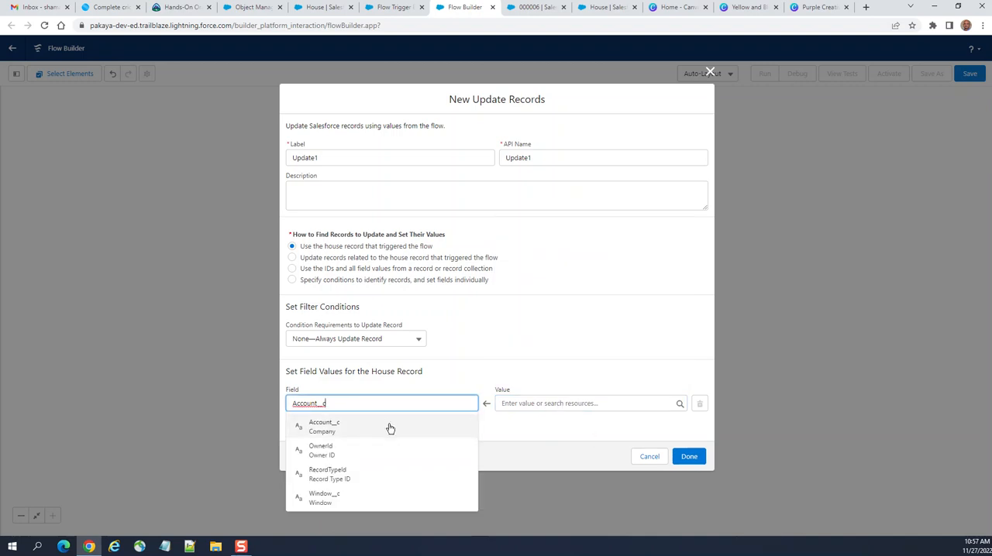
pyautogui.click(324, 428)
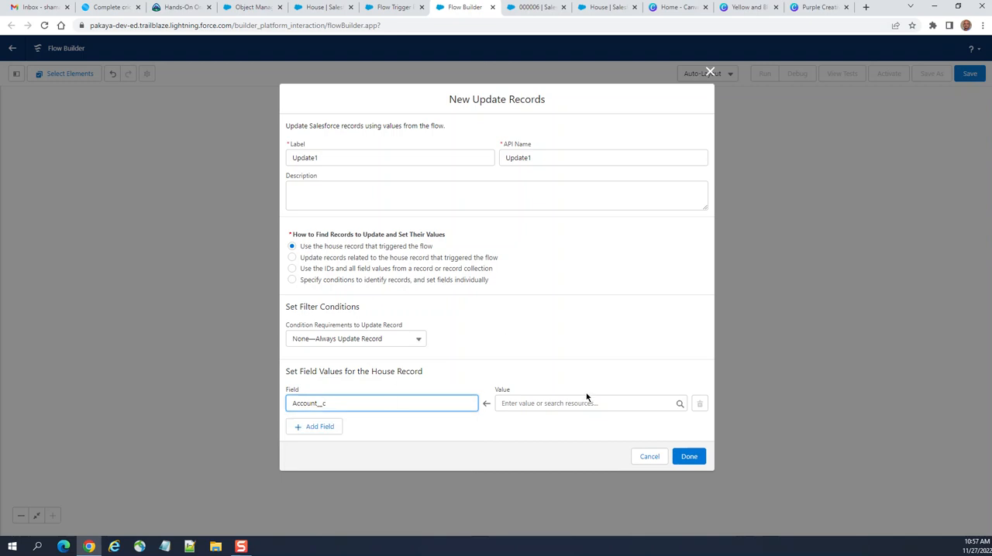
pyautogui.click(586, 404)
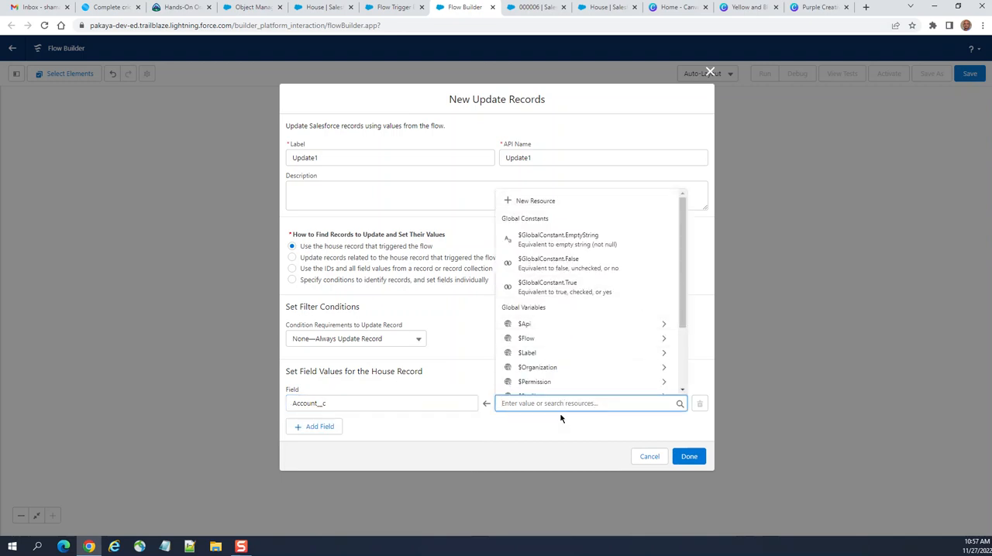
pyautogui.moveTo(642, 338)
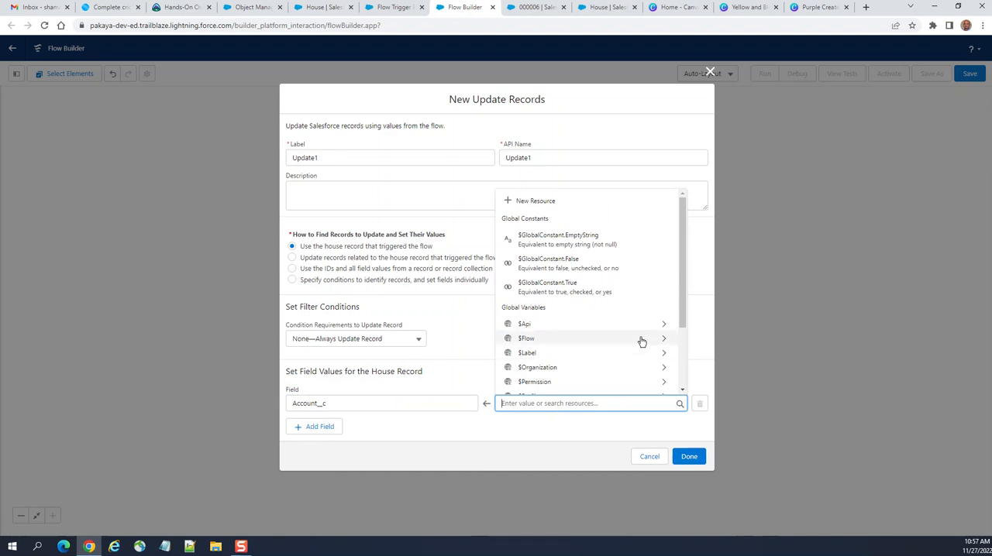
pyautogui.scroll(-3)
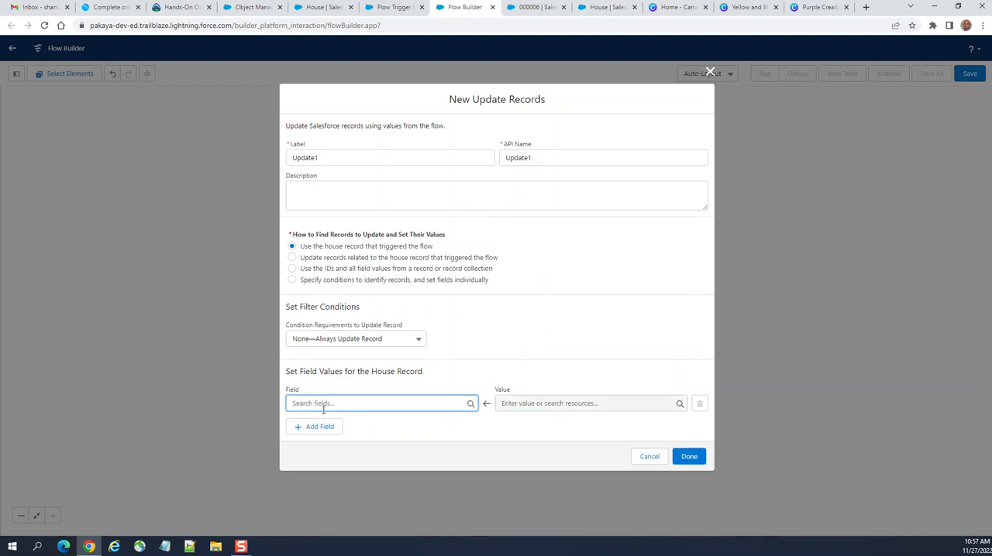
# Step: Set the update to Window__c = Async and confirm the element
pyautogui.click(381, 403)
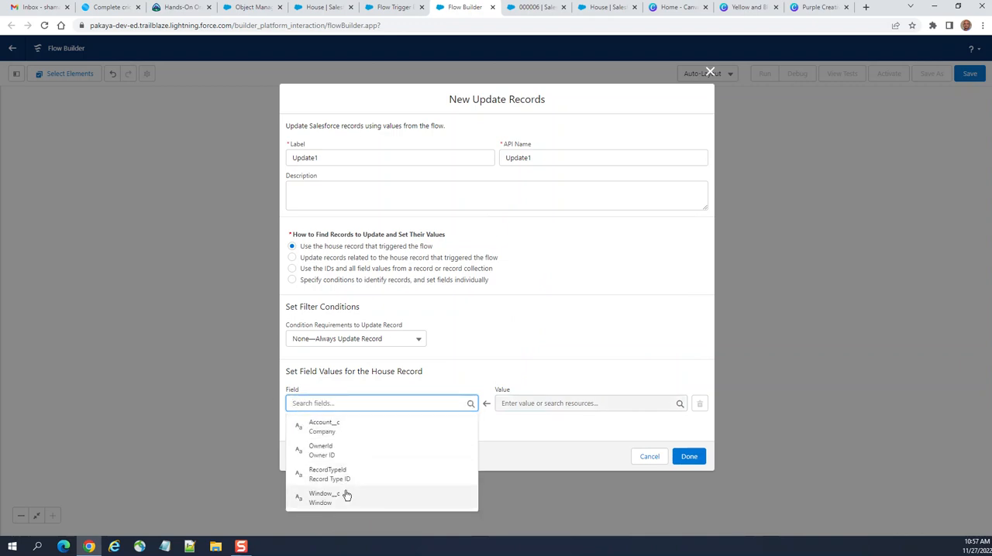
pyautogui.click(324, 498)
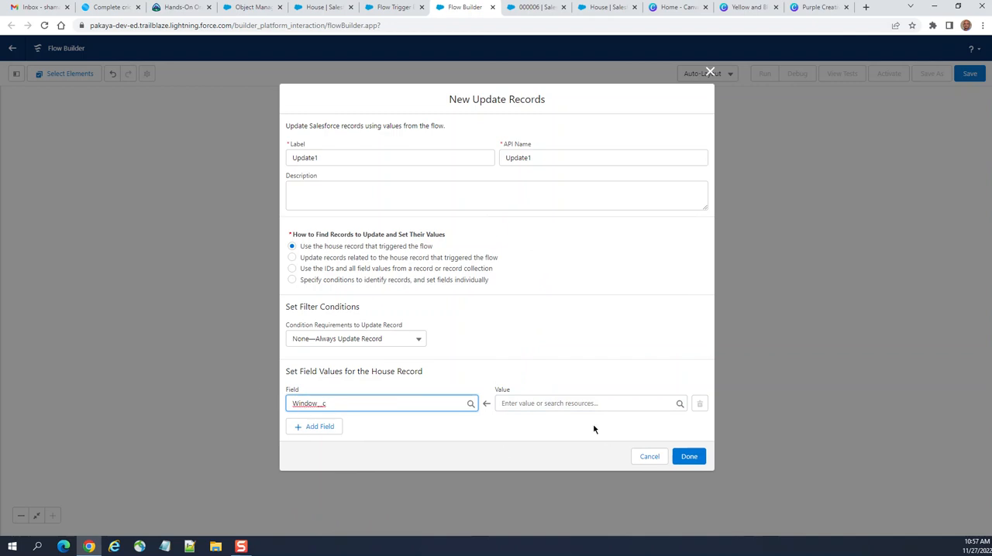
pyautogui.click(589, 403)
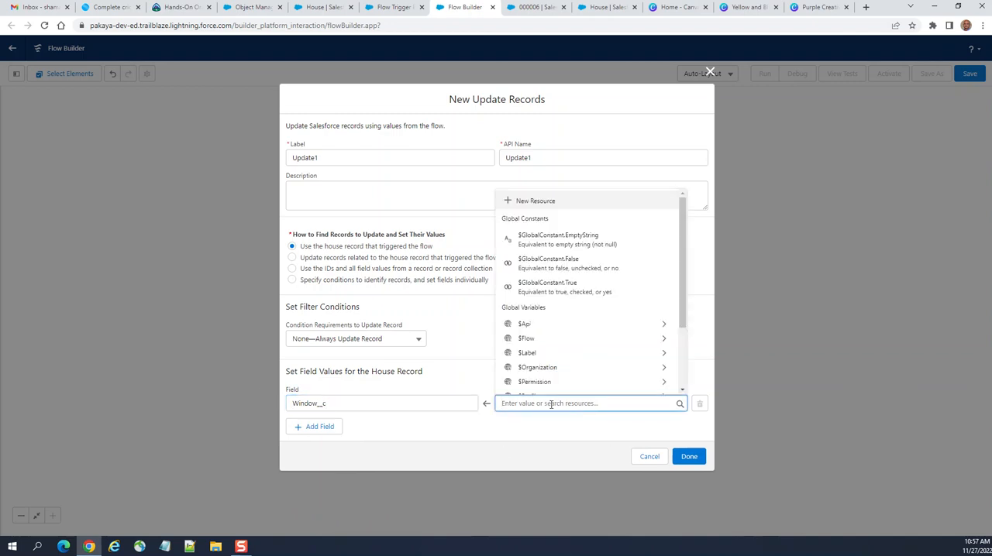
pyautogui.write("'Assy")
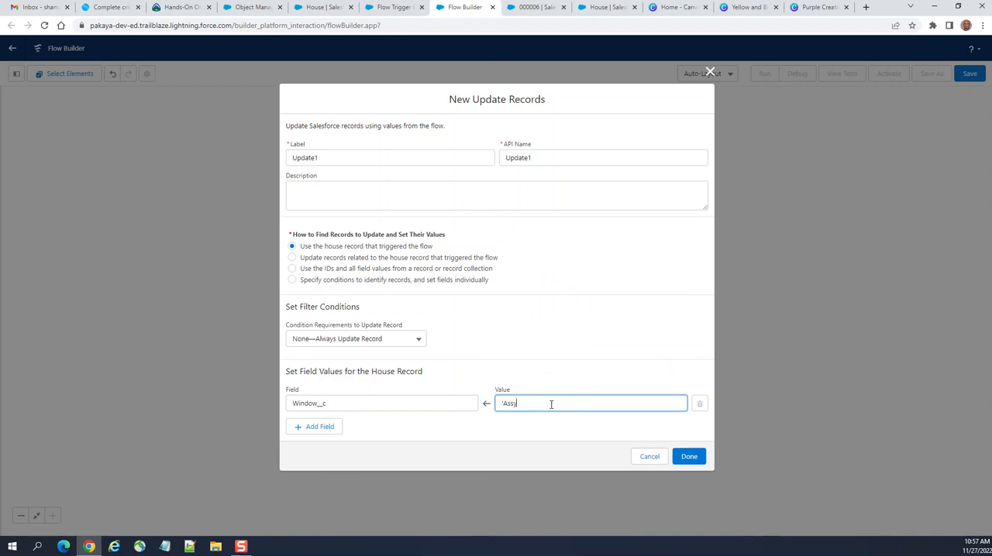
pyautogui.press('Backspace')
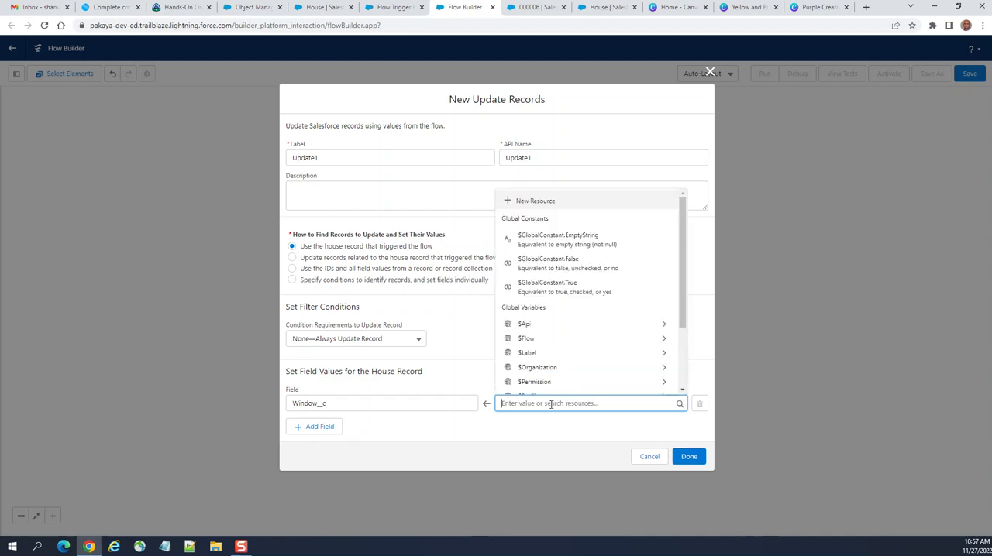
pyautogui.write('Async')
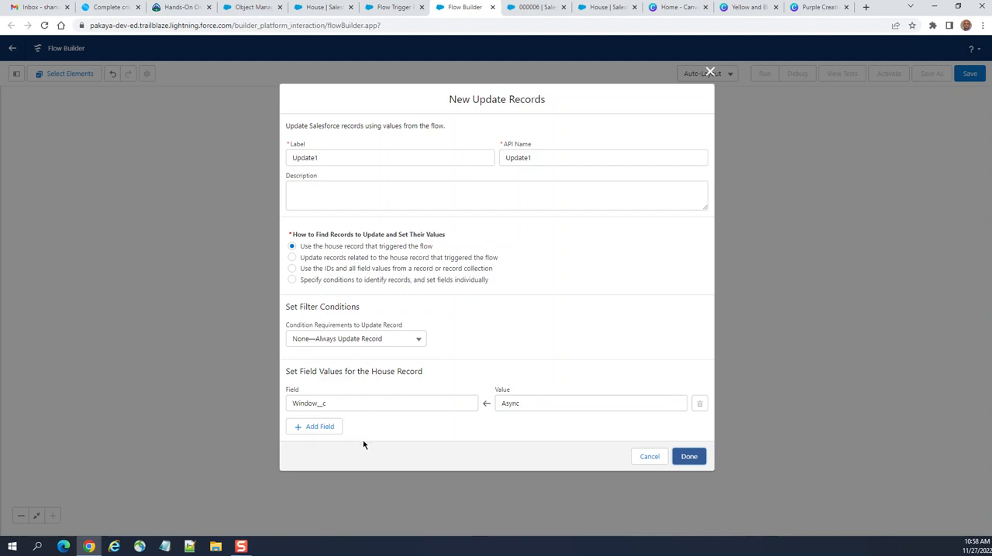
pyautogui.moveTo(378, 428)
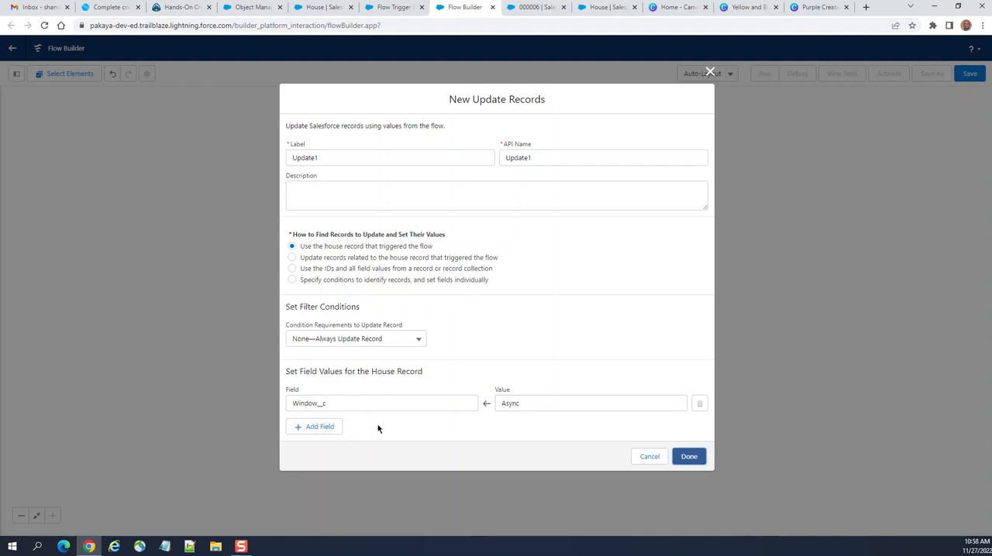
pyautogui.click(688, 456)
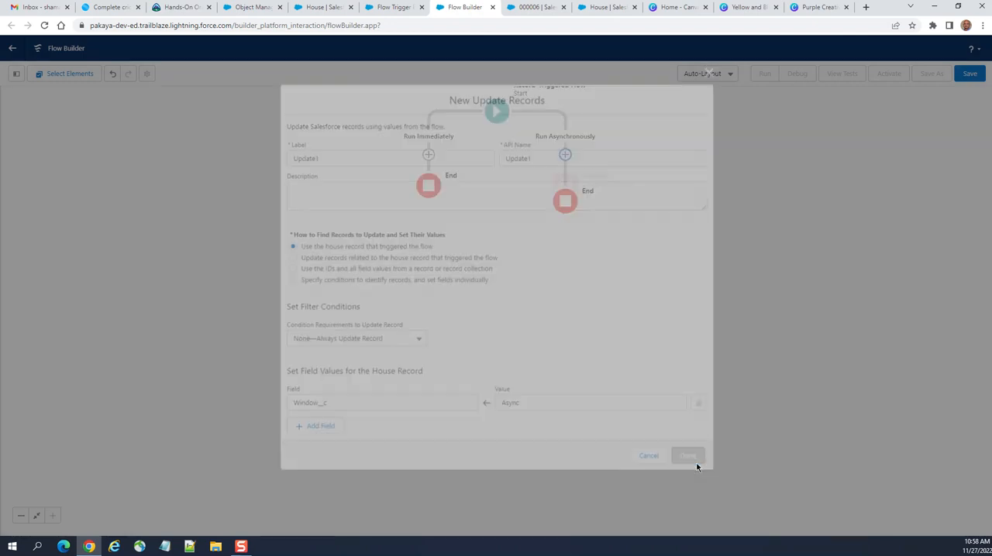
# Step: Save the flow with the label Flow2
pyautogui.click(971, 75)
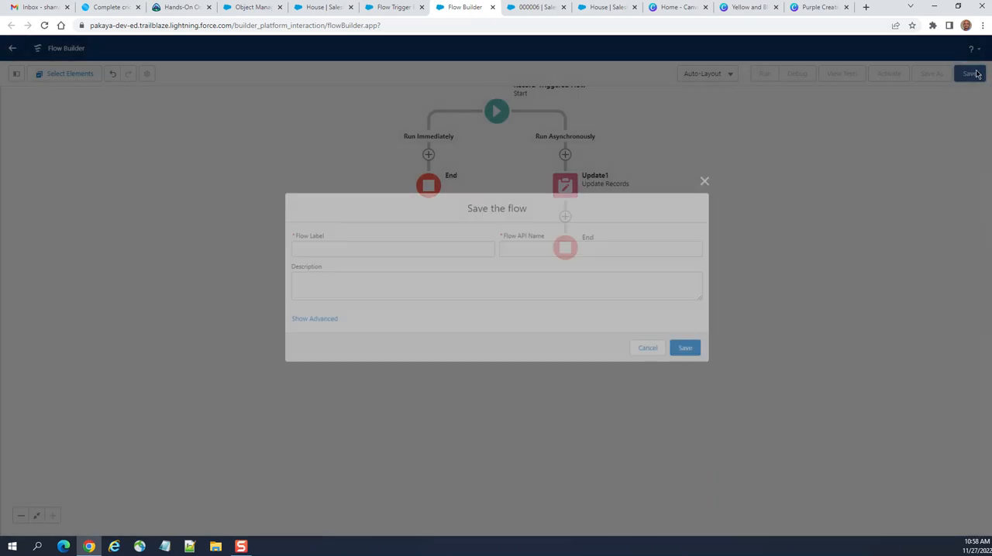
pyautogui.click(391, 248)
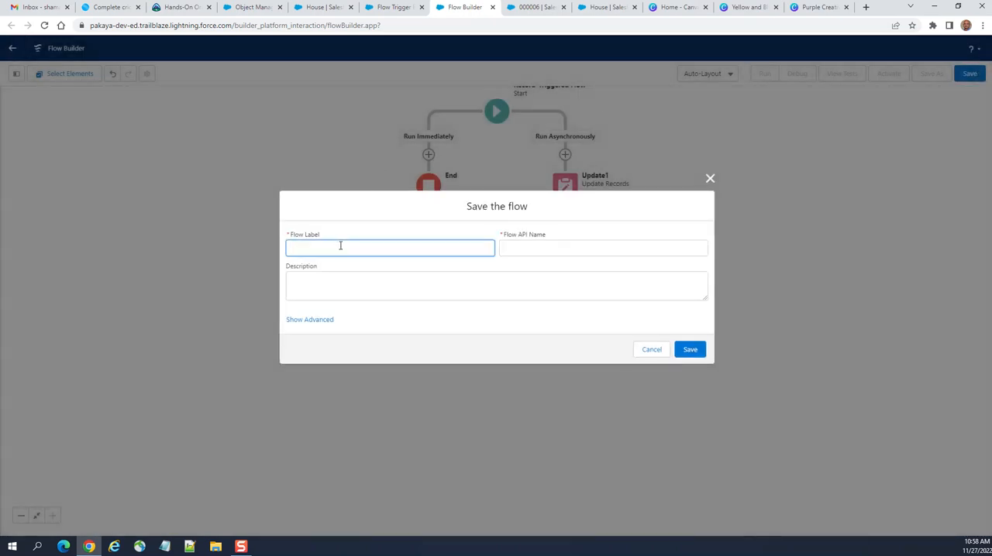
pyautogui.write('FLow2')
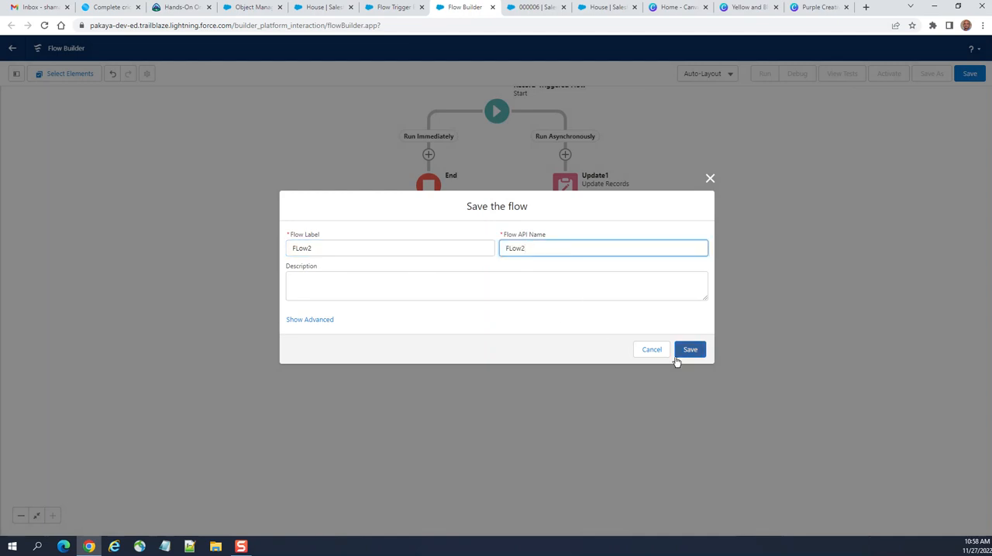
pyautogui.click(690, 349)
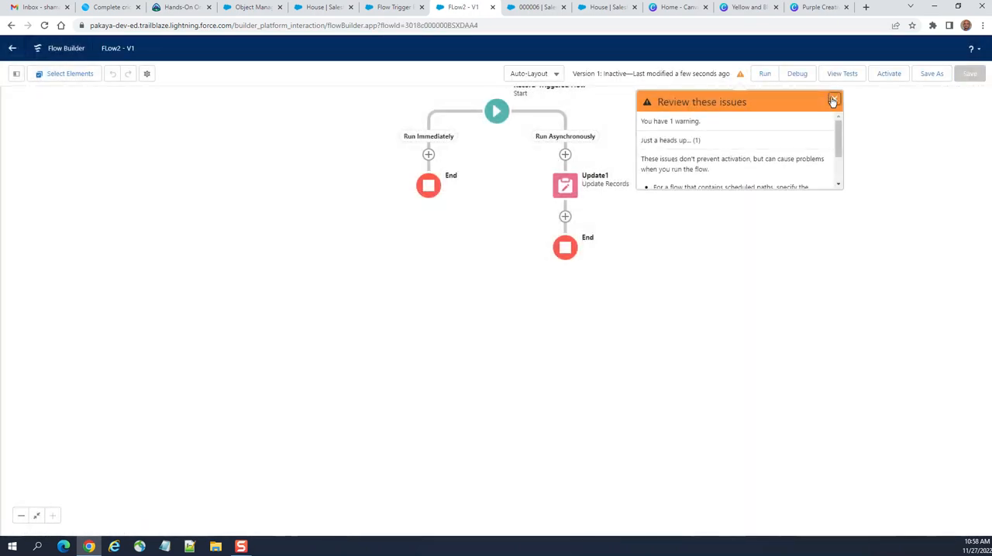
# Step: Review the save warnings and activate Flow2 version 1
pyautogui.scroll(-3)
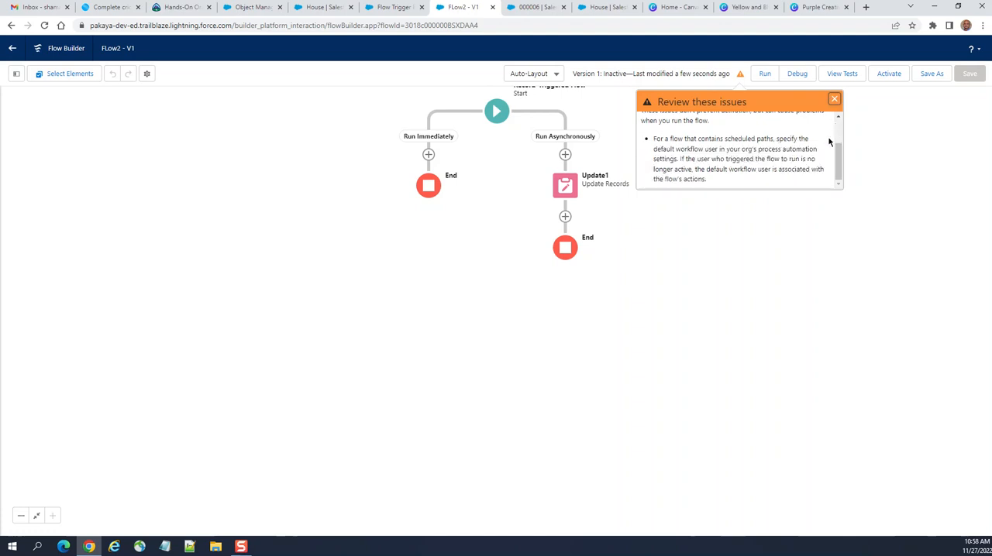
pyautogui.scroll(-3)
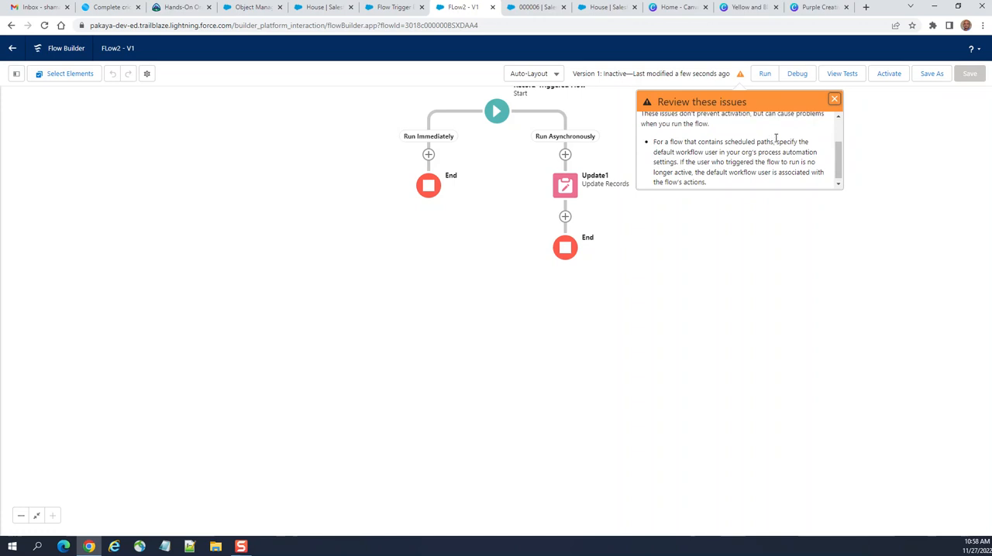
pyautogui.click(890, 73)
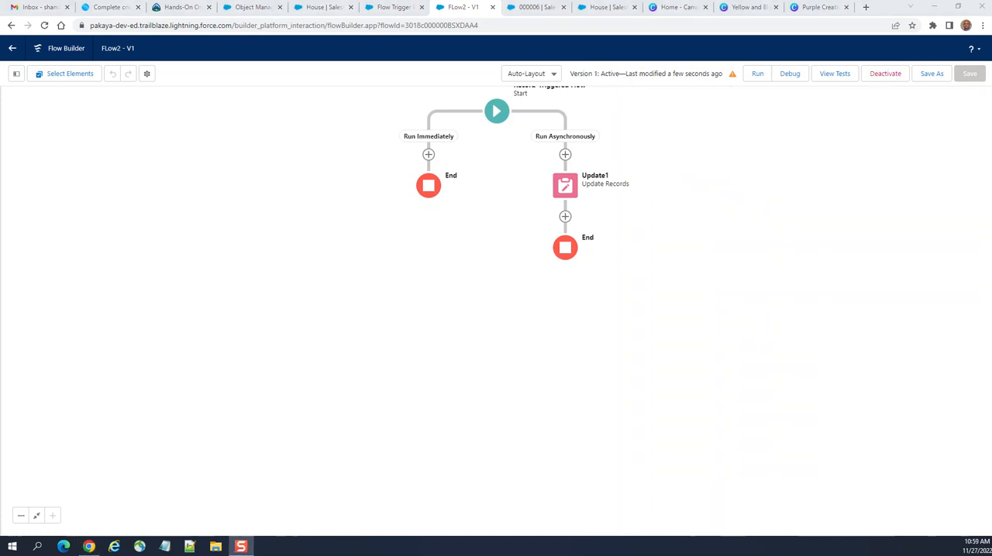
pyautogui.moveTo(778, 109)
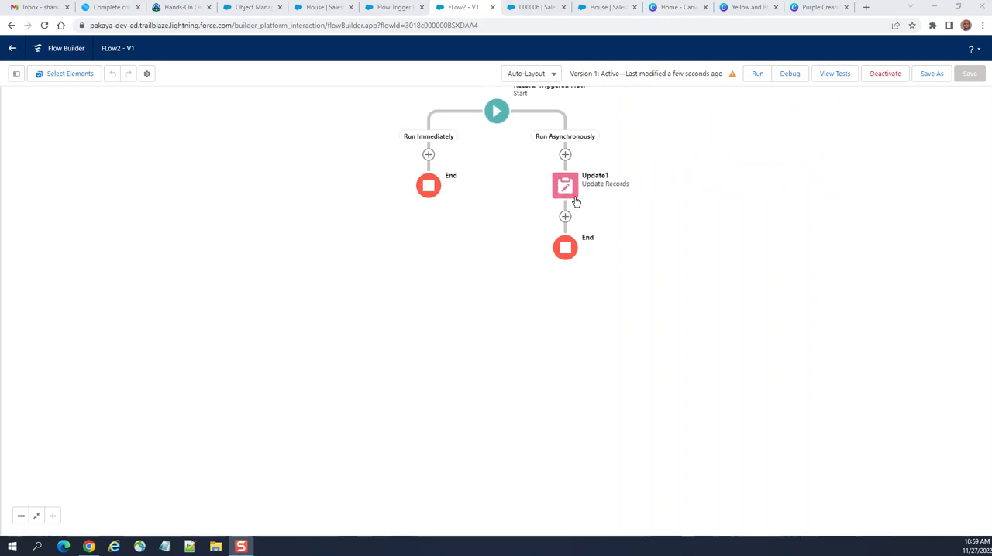
pyautogui.moveTo(738, 86)
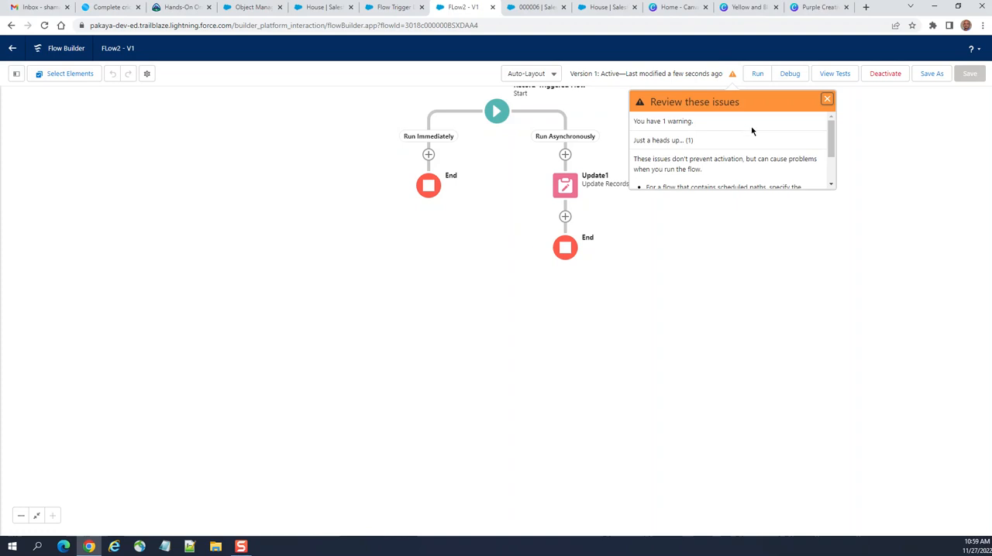
pyautogui.moveTo(828, 99)
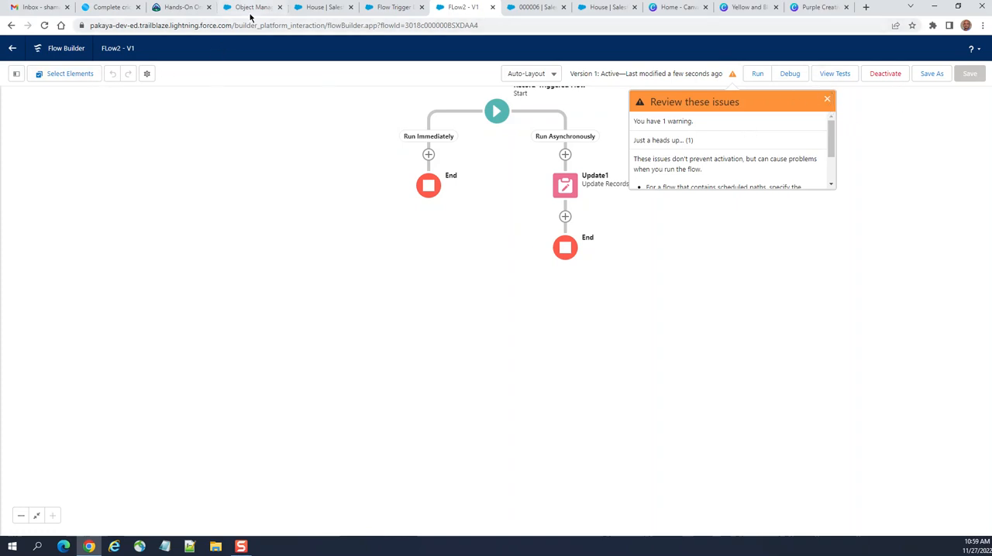
# Step: Start a new House record with the Multi-Story record type
pyautogui.click(535, 7)
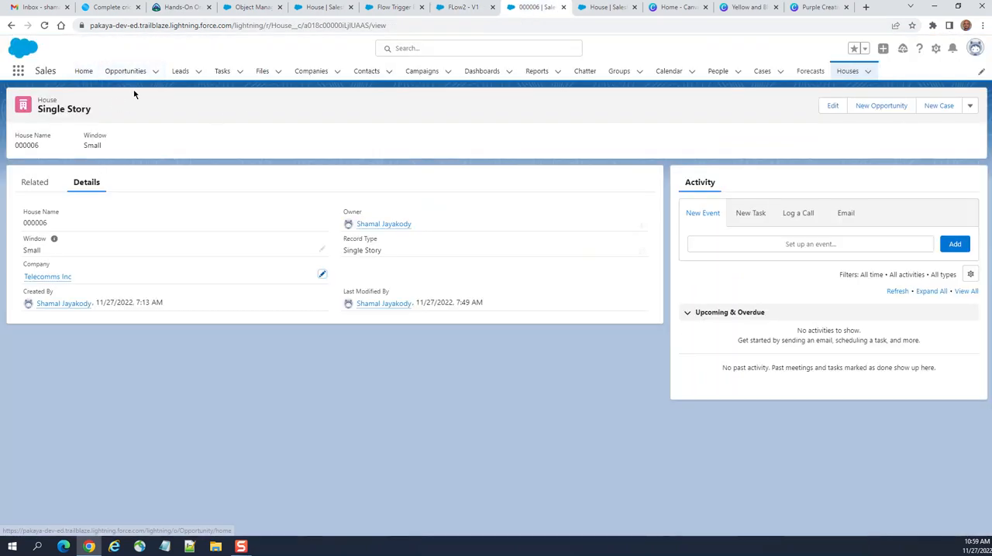
pyautogui.moveTo(235, 148)
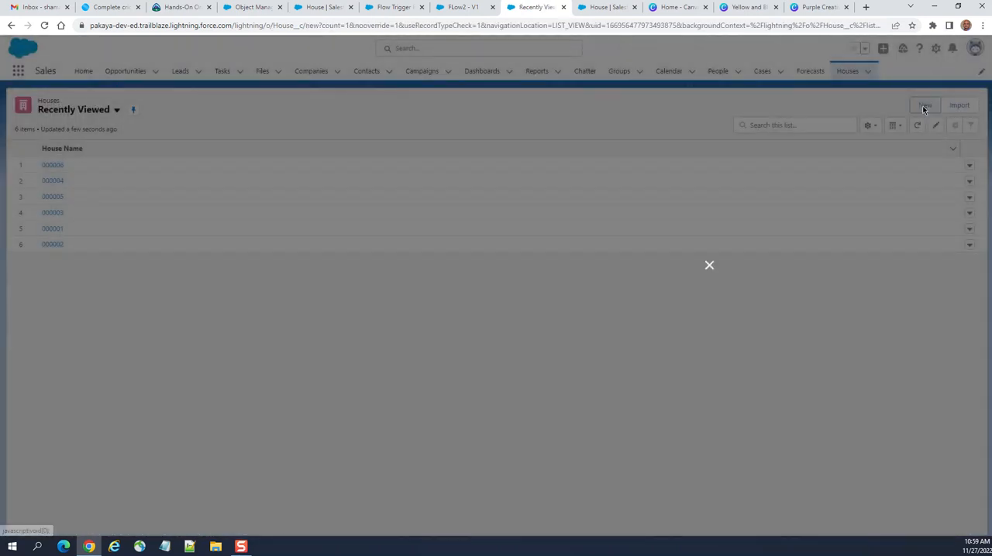
pyautogui.click(923, 105)
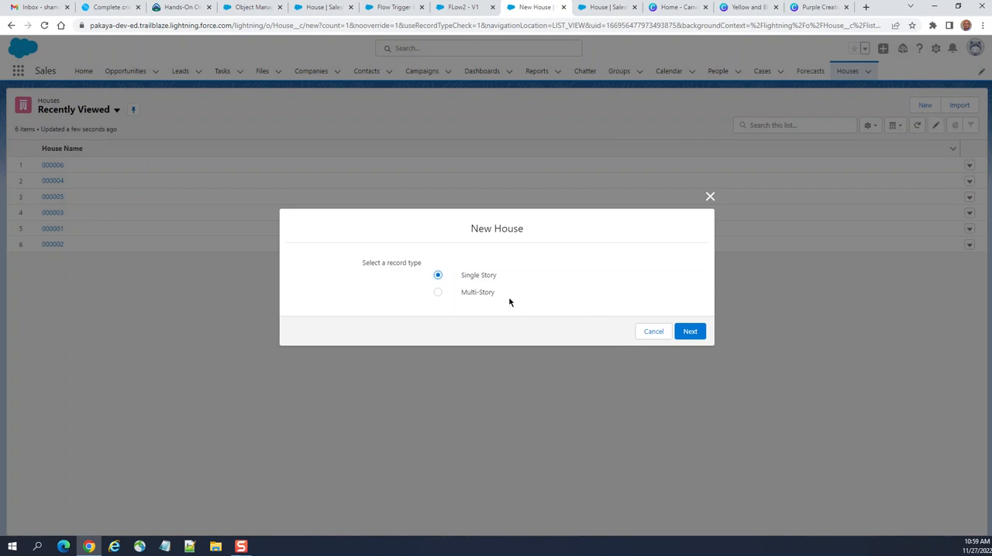
pyautogui.click(438, 292)
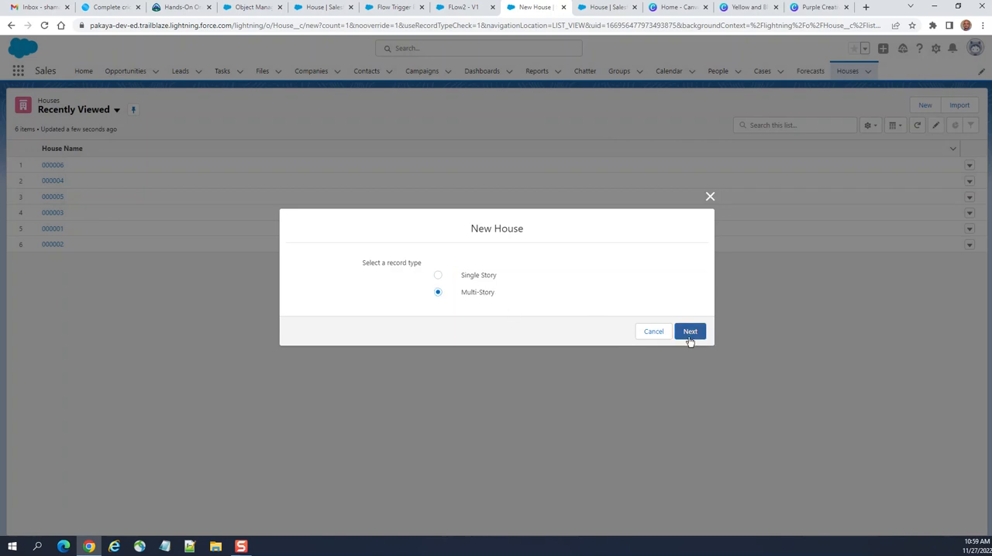
pyautogui.click(688, 331)
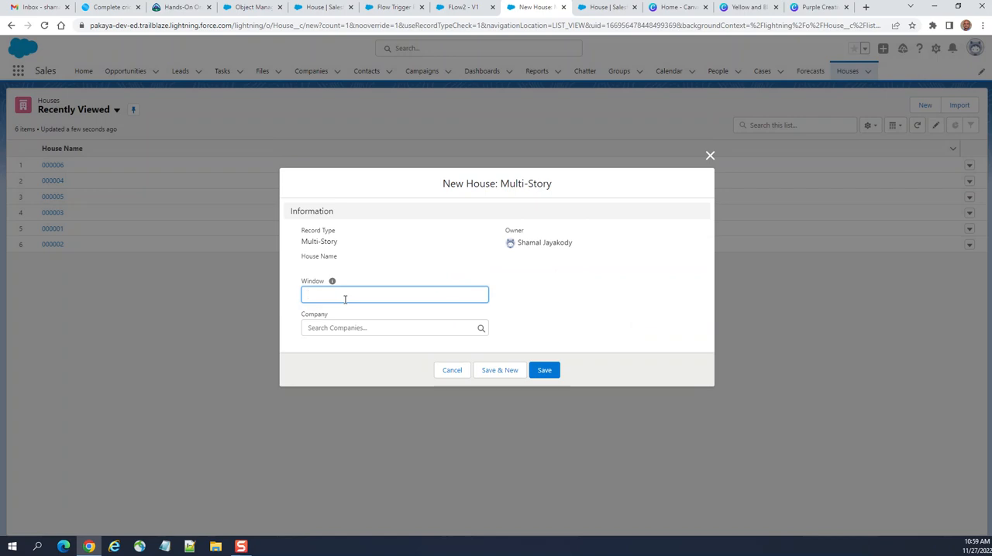
# Step: Enter Big in the Window field and save the new house
pyautogui.write('Bu')
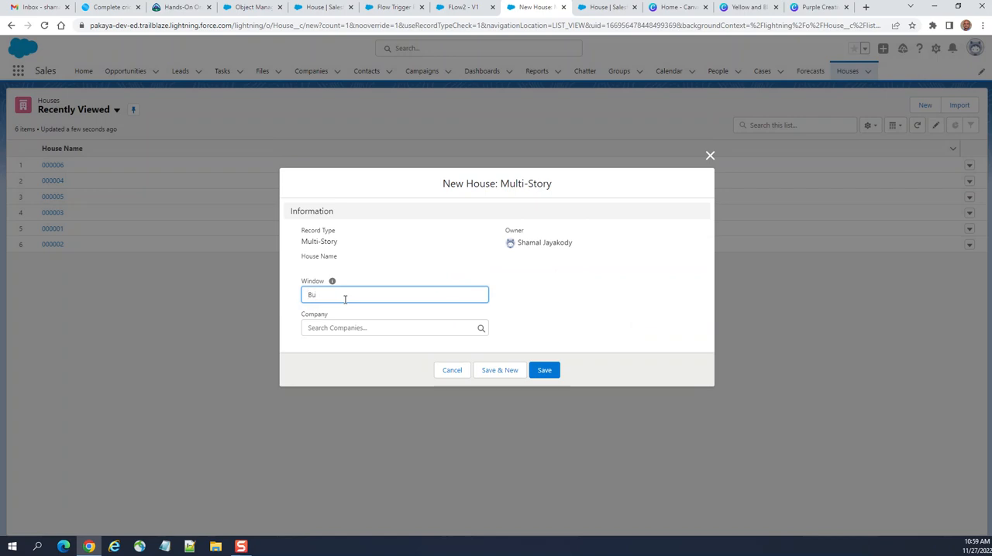
pyautogui.press('Backspace')
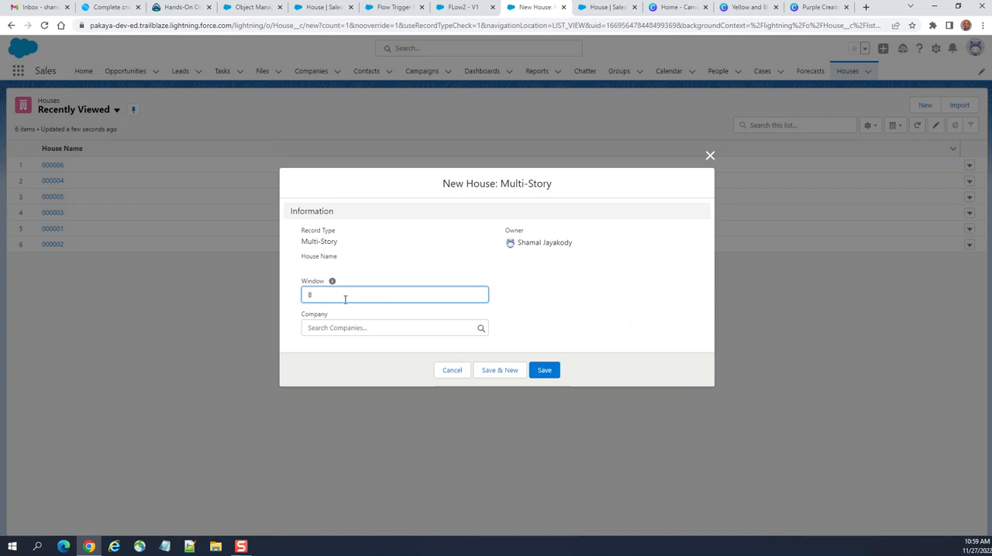
pyautogui.write('ig')
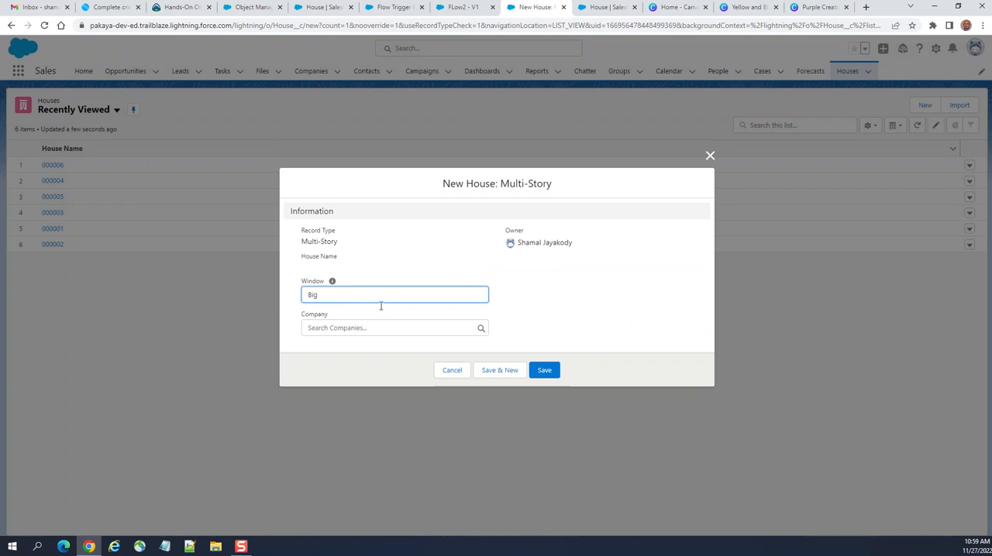
pyautogui.click(544, 369)
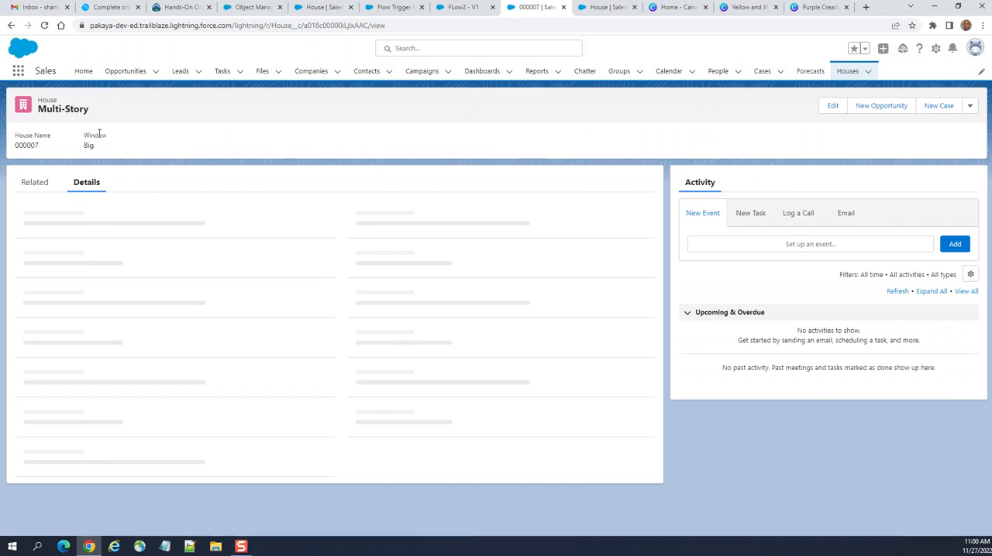
pyautogui.moveTo(570, 90)
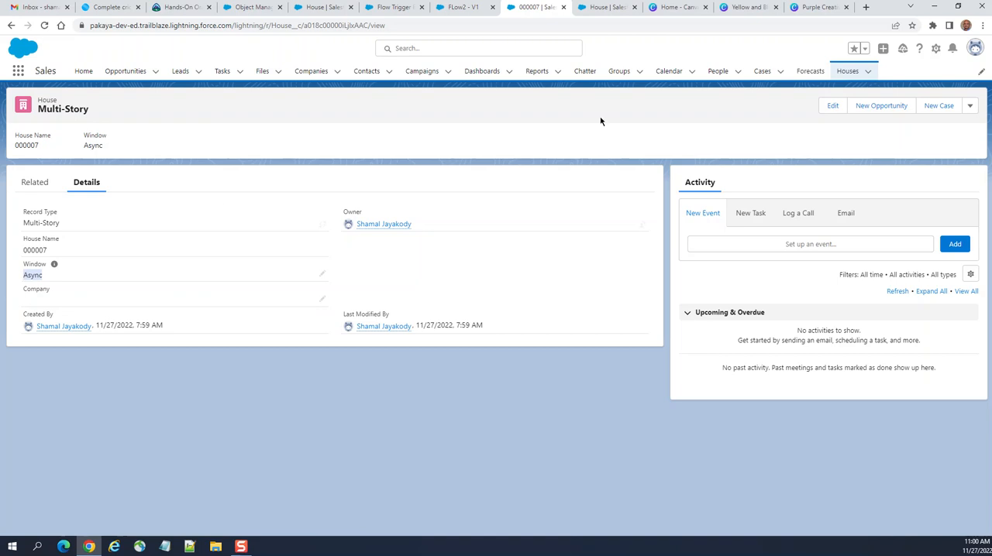
# Step: Check Flow2, then return to house 000007 showing Window changed to Async
pyautogui.click(457, 6)
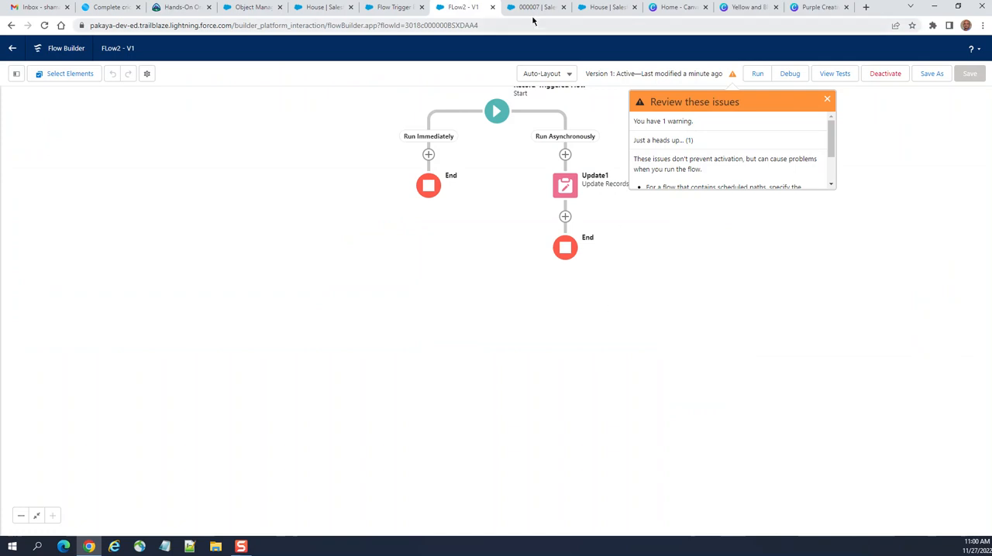
pyautogui.click(530, 6)
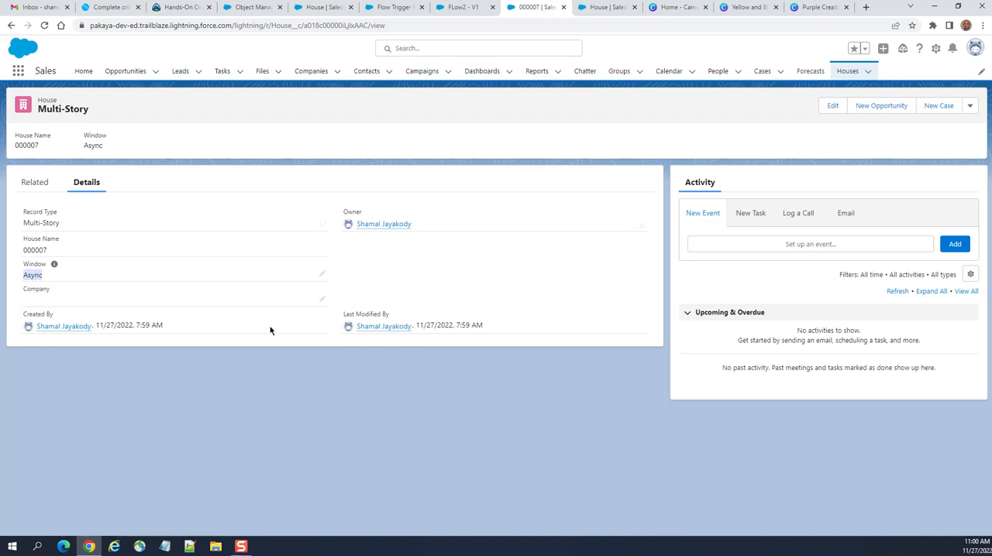
pyautogui.moveTo(363, 101)
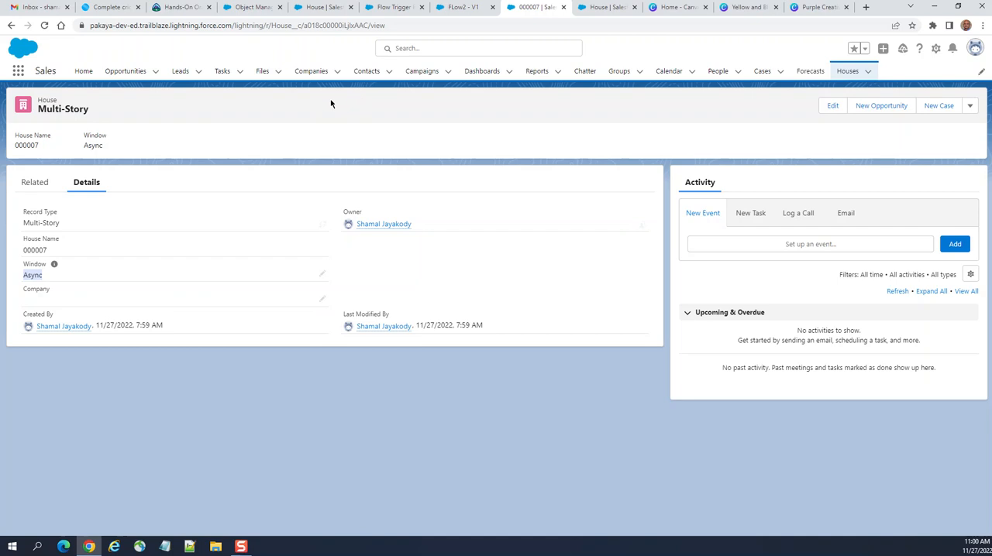
pyautogui.moveTo(577, 195)
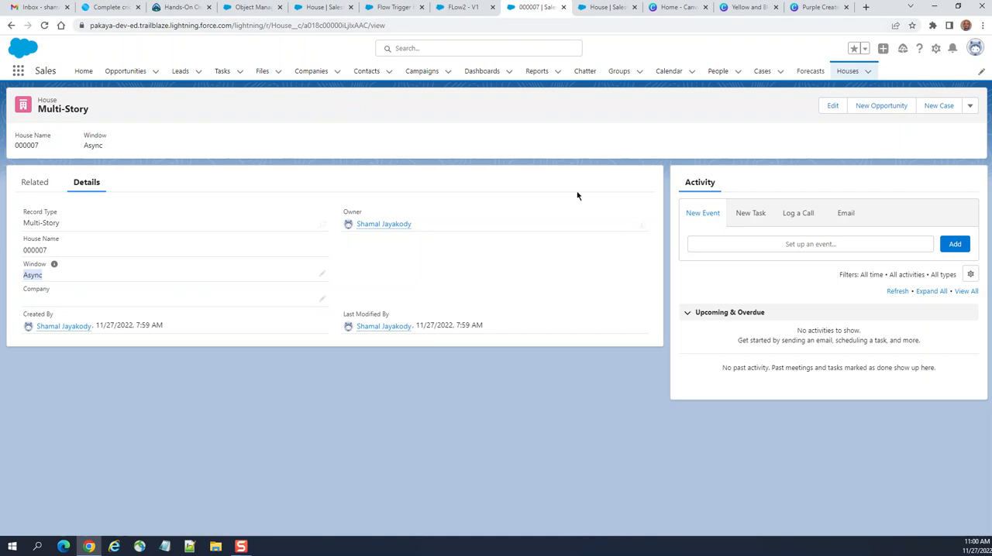